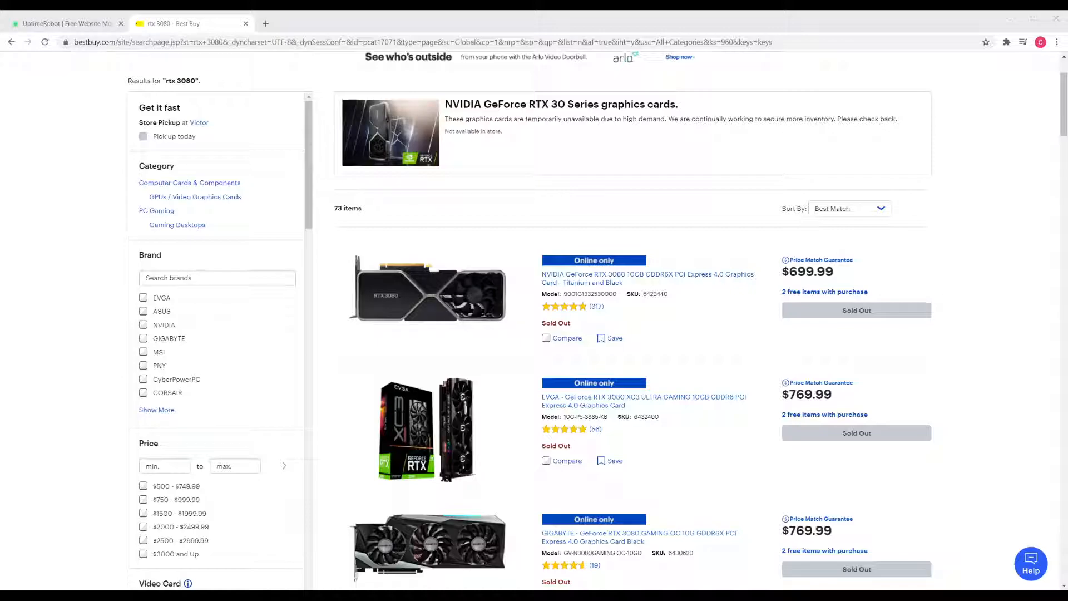
Switch to UptimeRobot and open the dashboard listing four RTX3060TI keyword monitors.
scroll("down", 3)
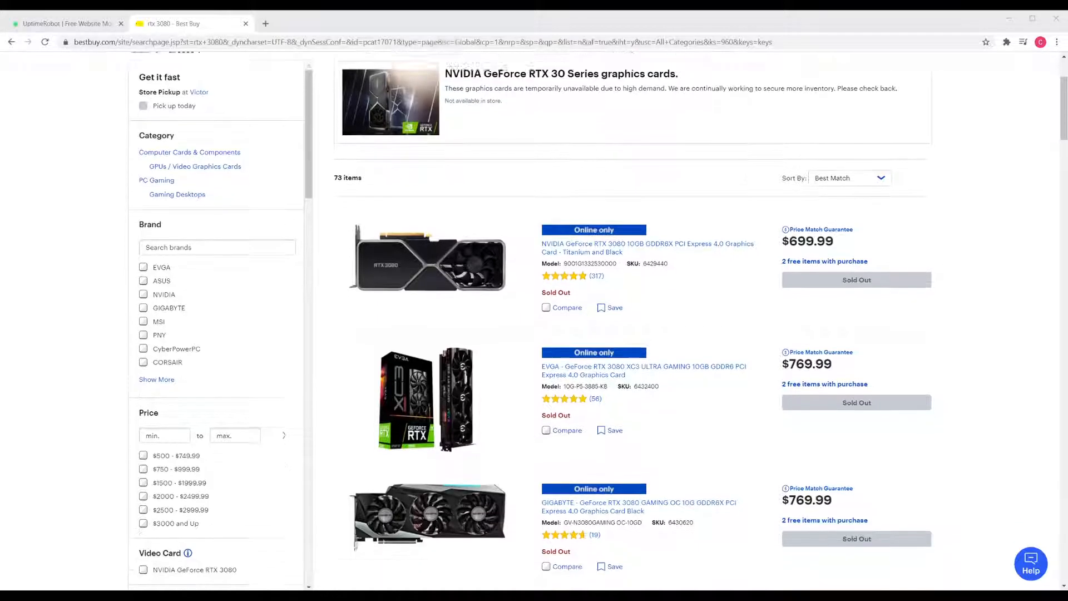
scroll("down", 3)
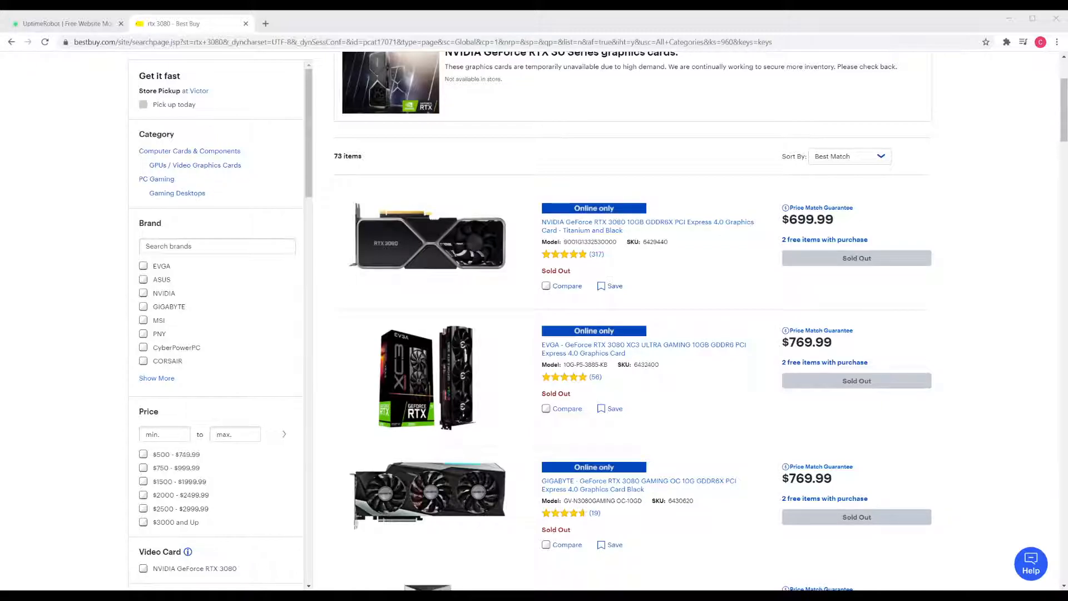
left_click(65, 24)
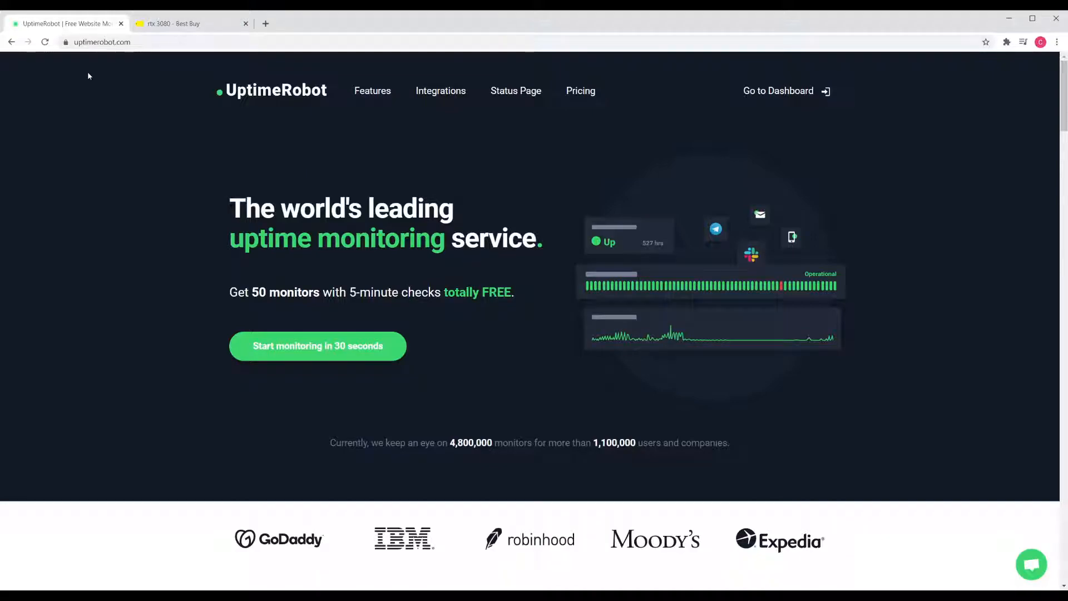
mouse_move(43, 79)
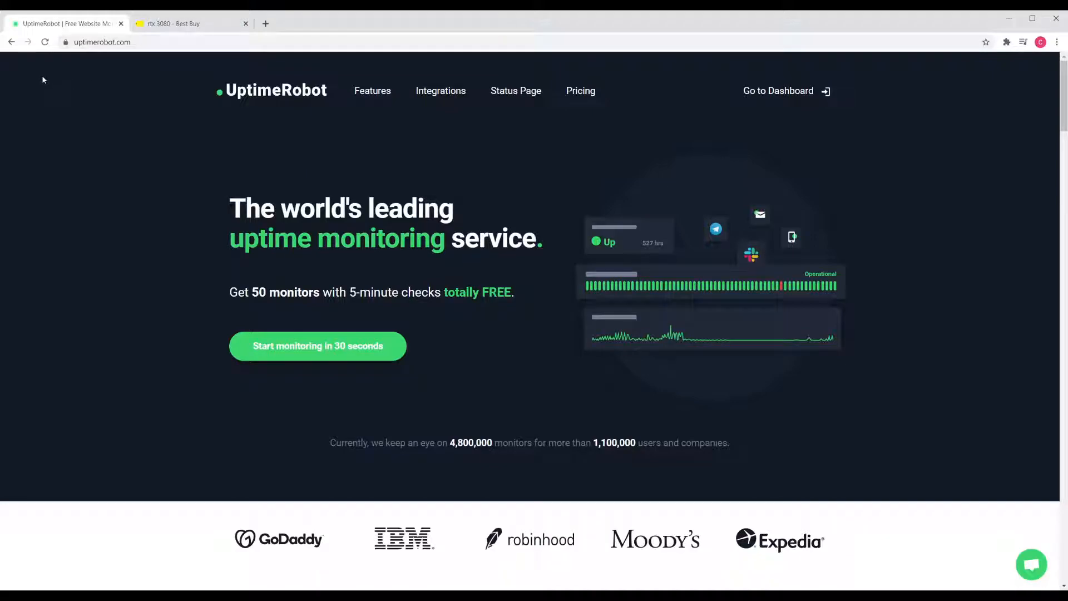
mouse_move(59, 146)
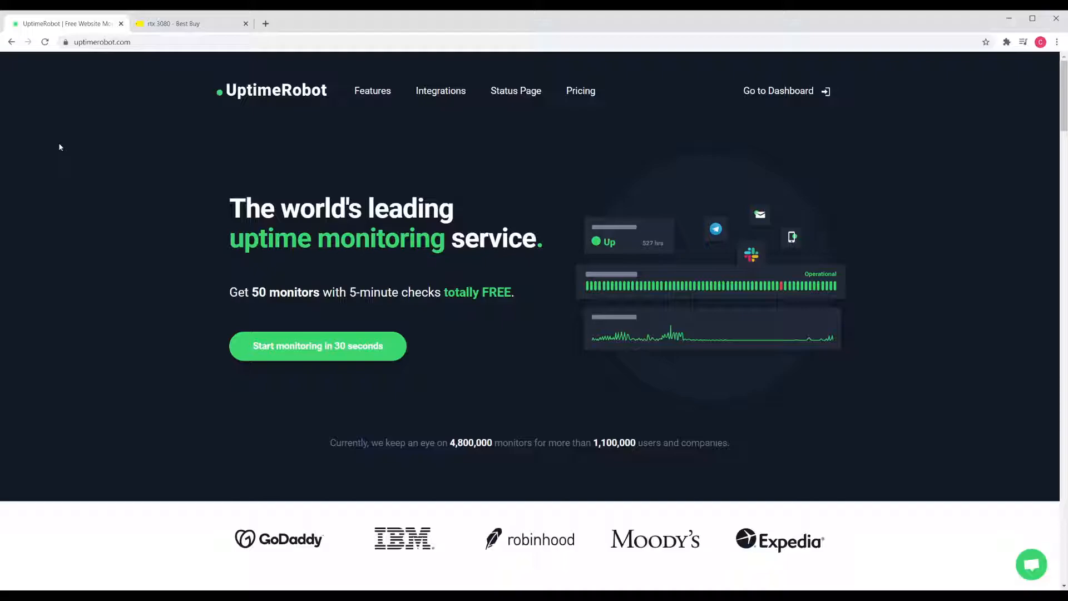
mouse_move(778, 90)
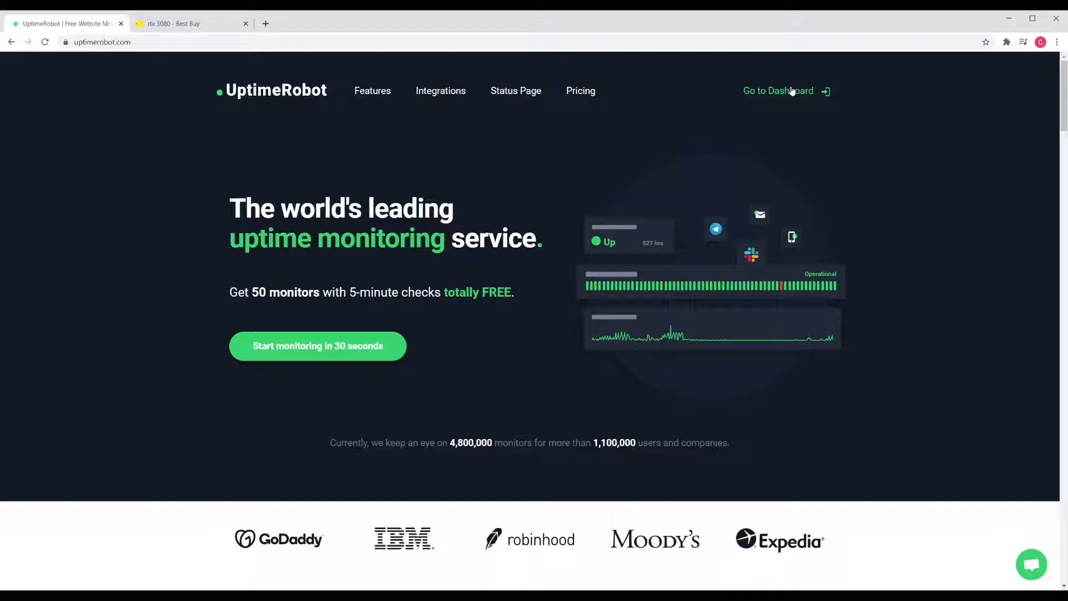
left_click(778, 91)
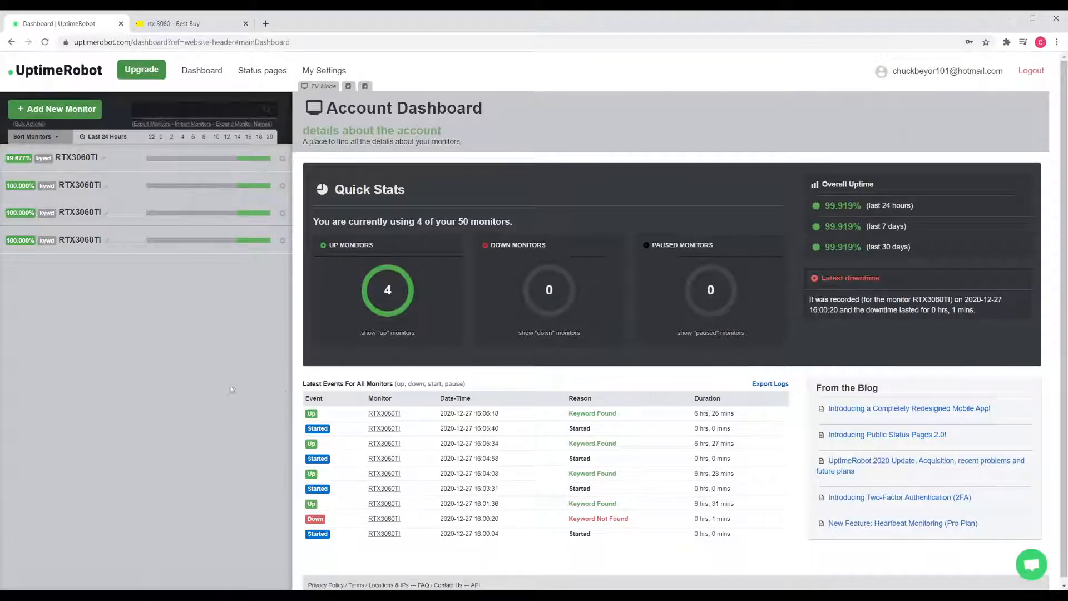
mouse_move(126, 464)
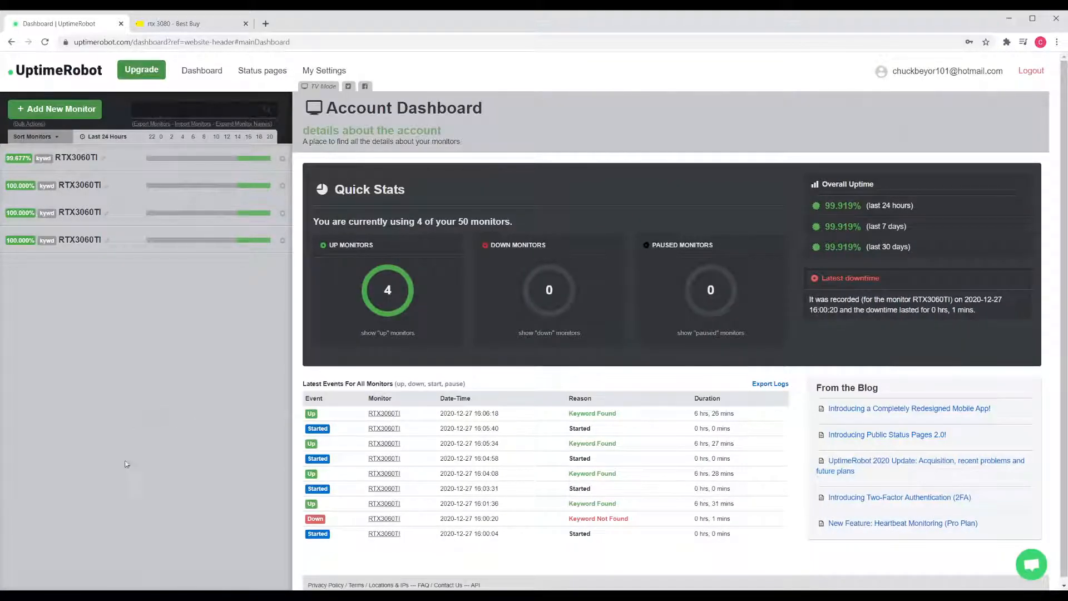
mouse_move(104, 464)
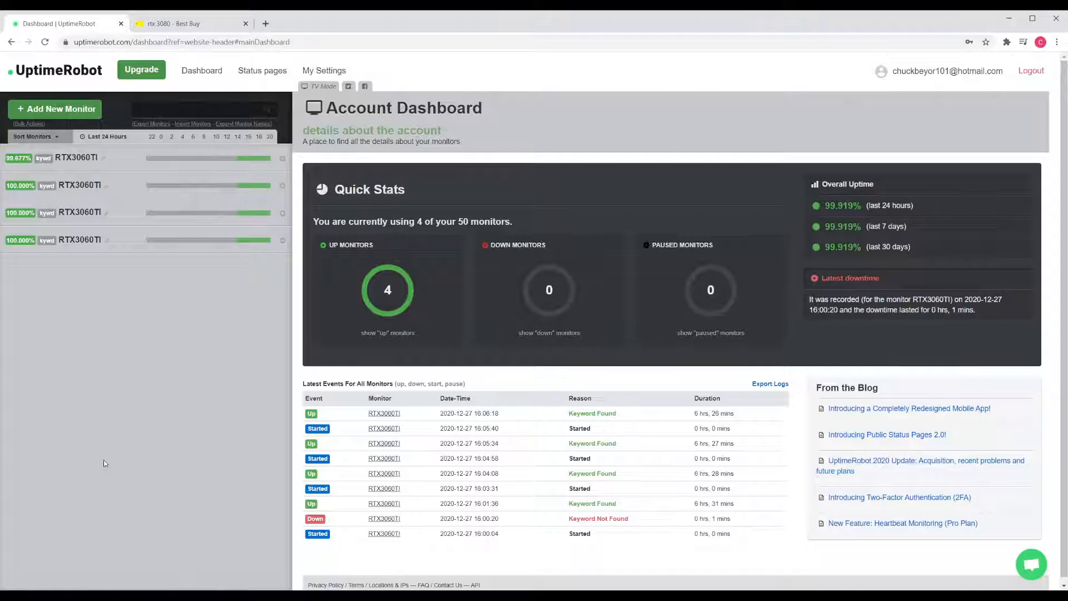
mouse_move(98, 463)
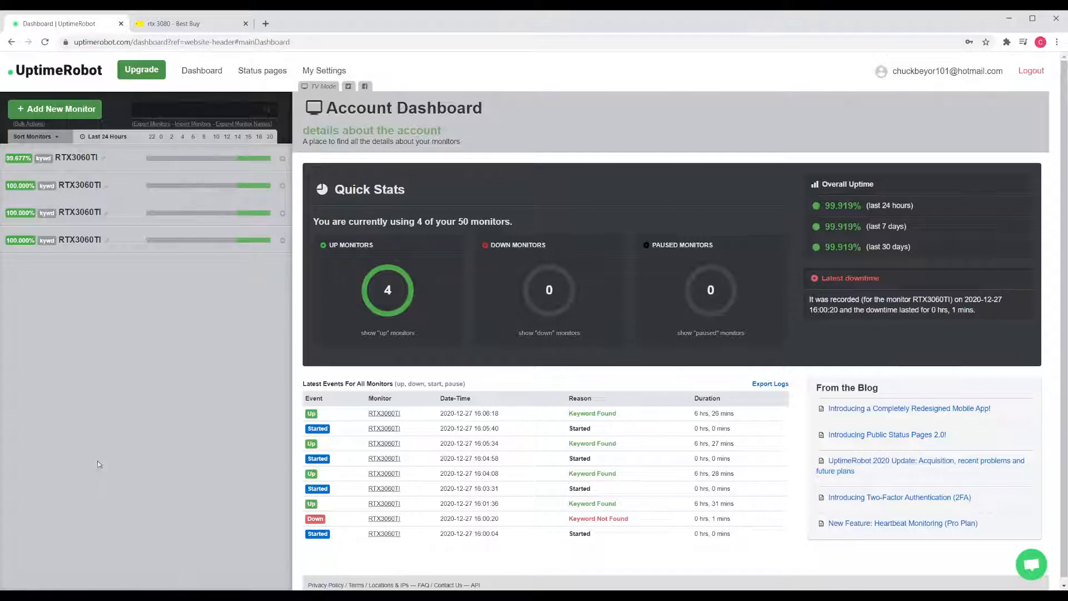
mouse_move(88, 221)
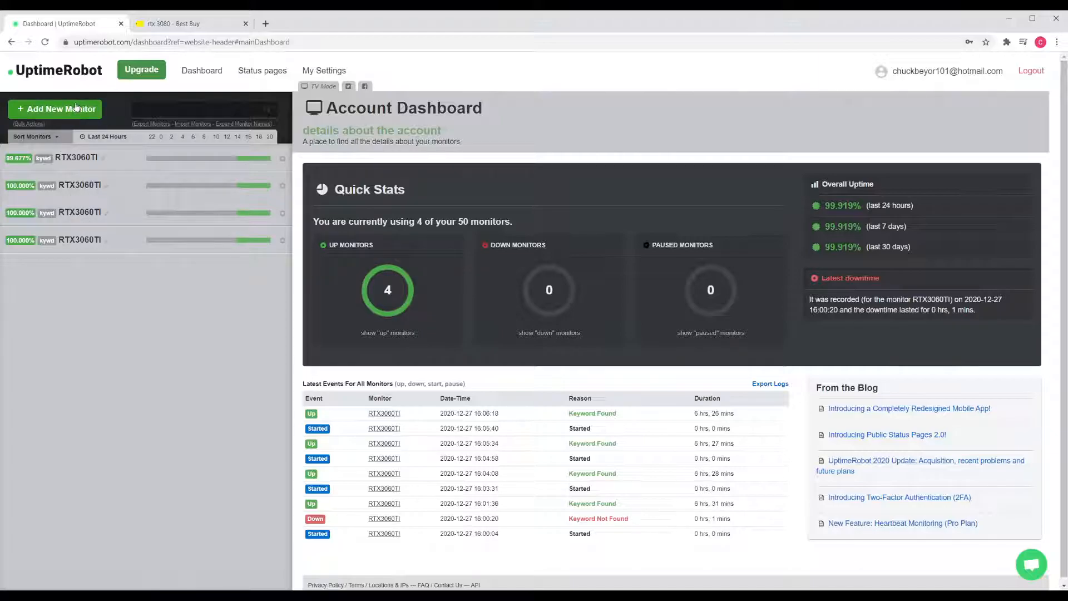
Start a new monitor notifying both alert contacts, with monitor type set to Keyword.
left_click(54, 109)
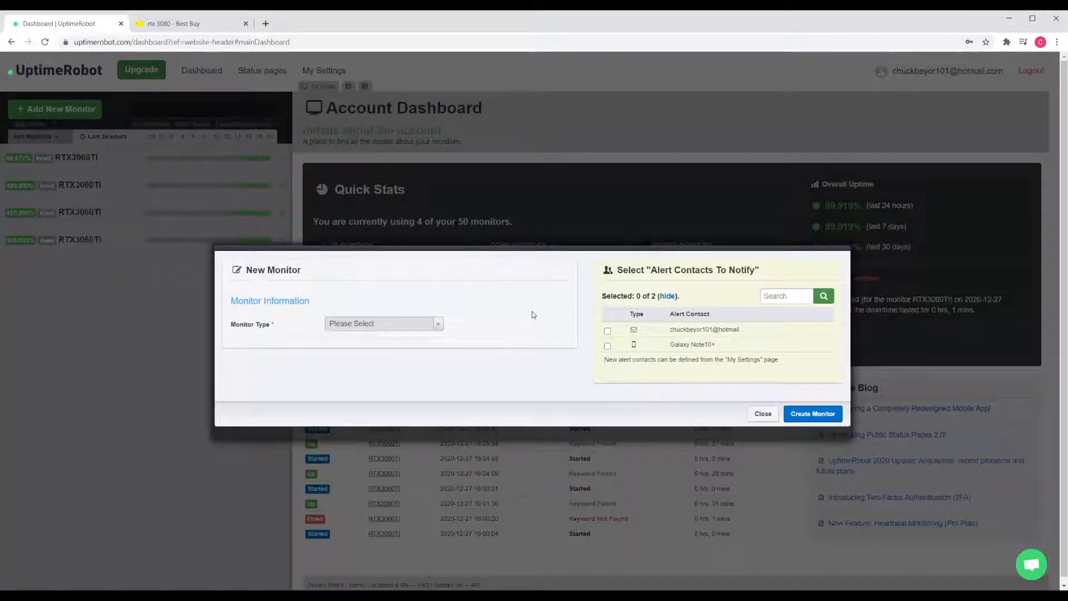
left_click(381, 322)
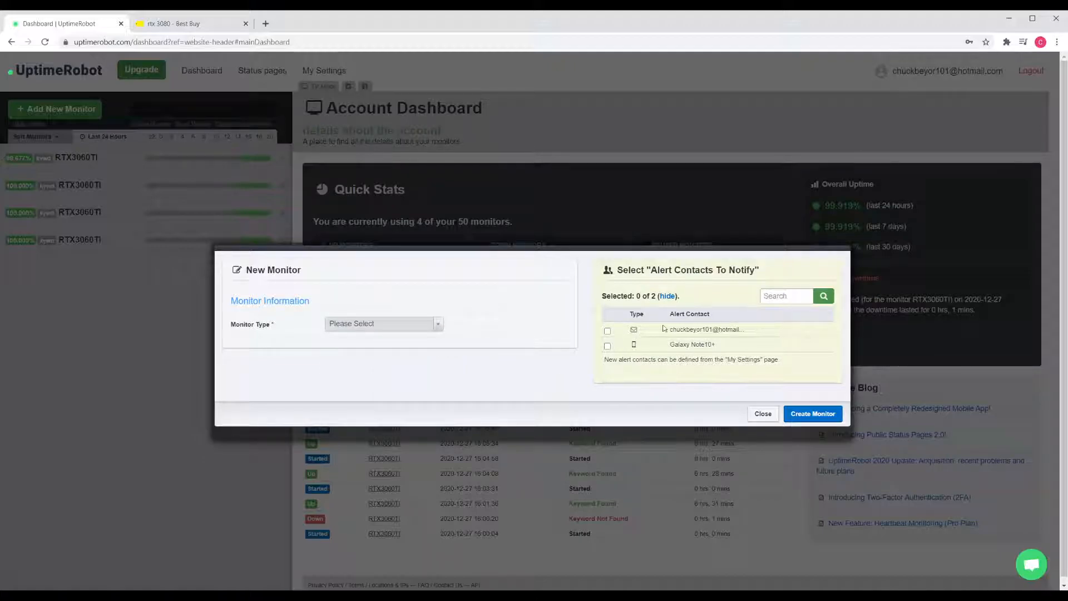
left_click(607, 331)
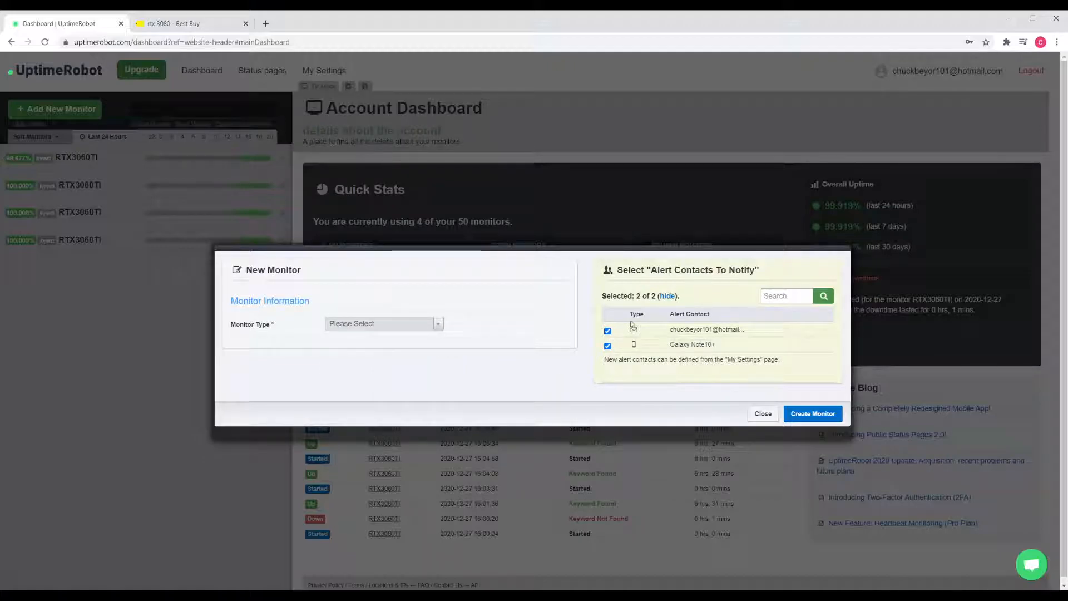
mouse_move(665, 300)
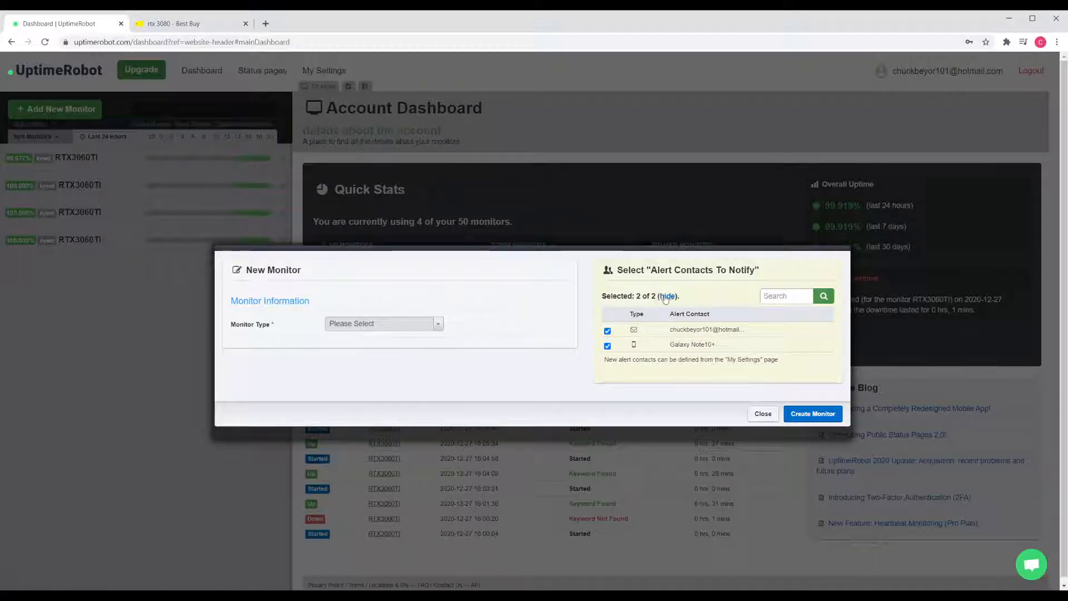
left_click(667, 295)
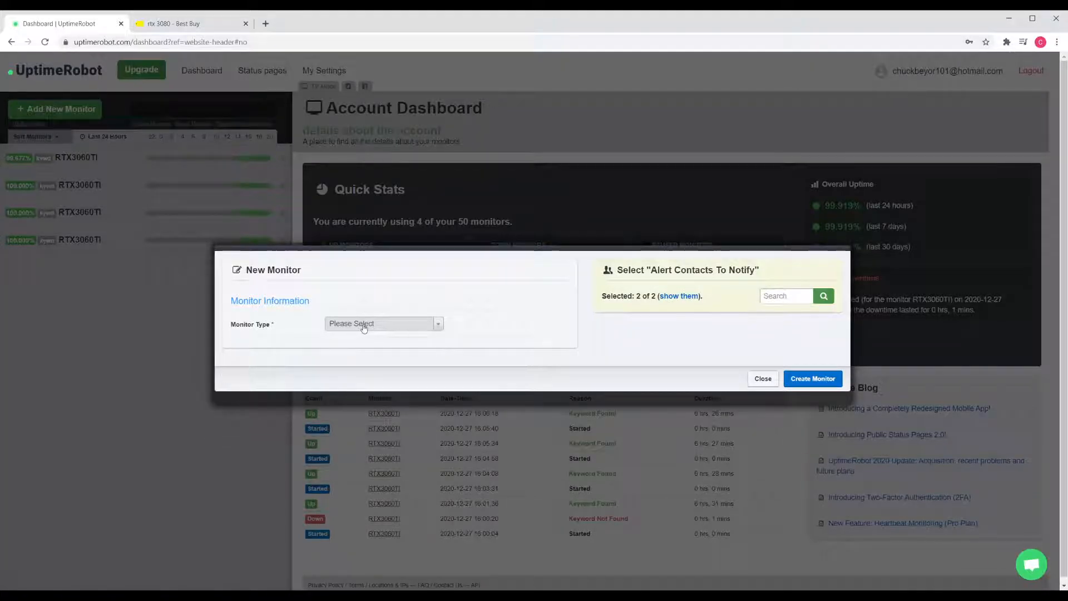
left_click(381, 323)
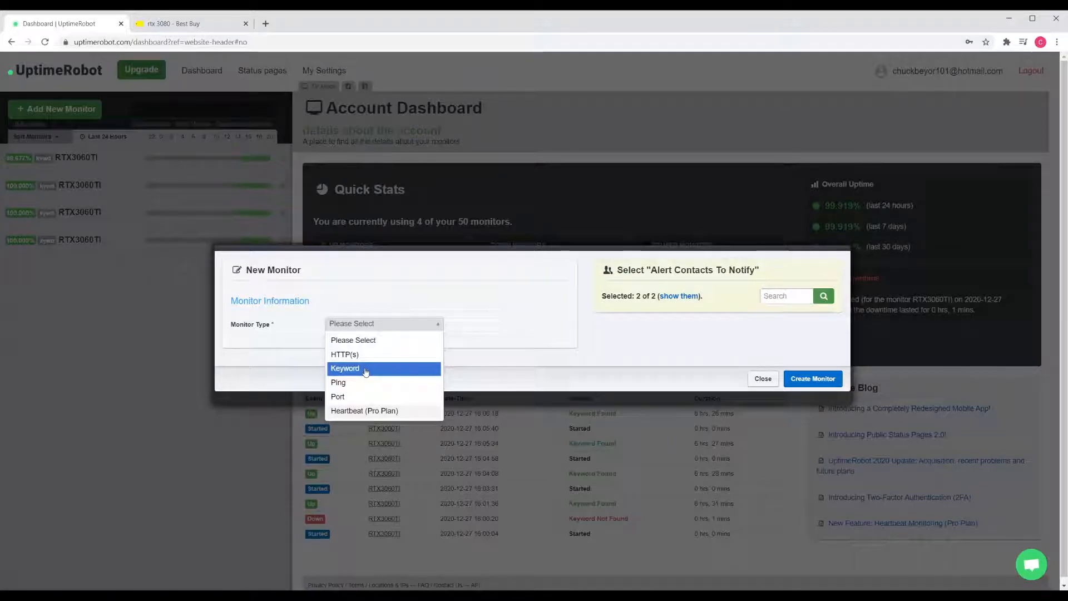
left_click(345, 368)
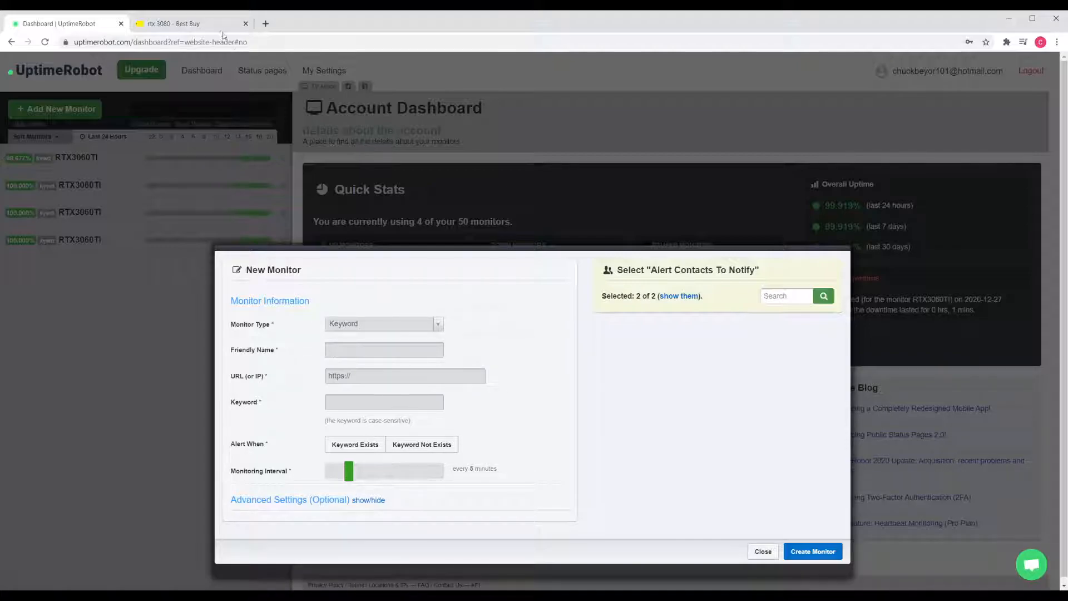
Copy the Best Buy RTX 3080 product page address into the monitor's URL field.
left_click(172, 23)
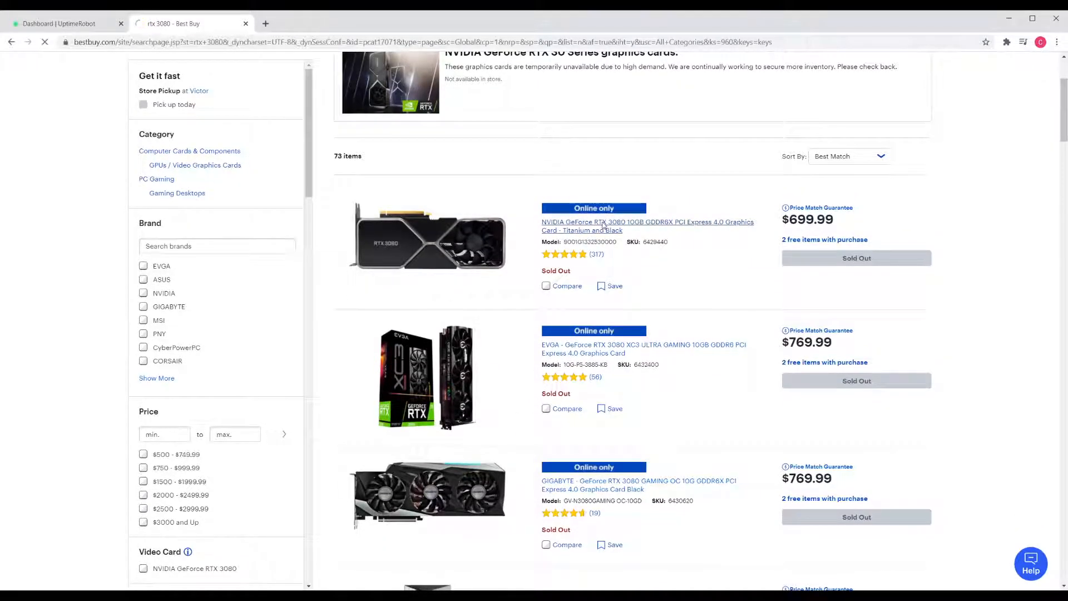
left_click(646, 225)
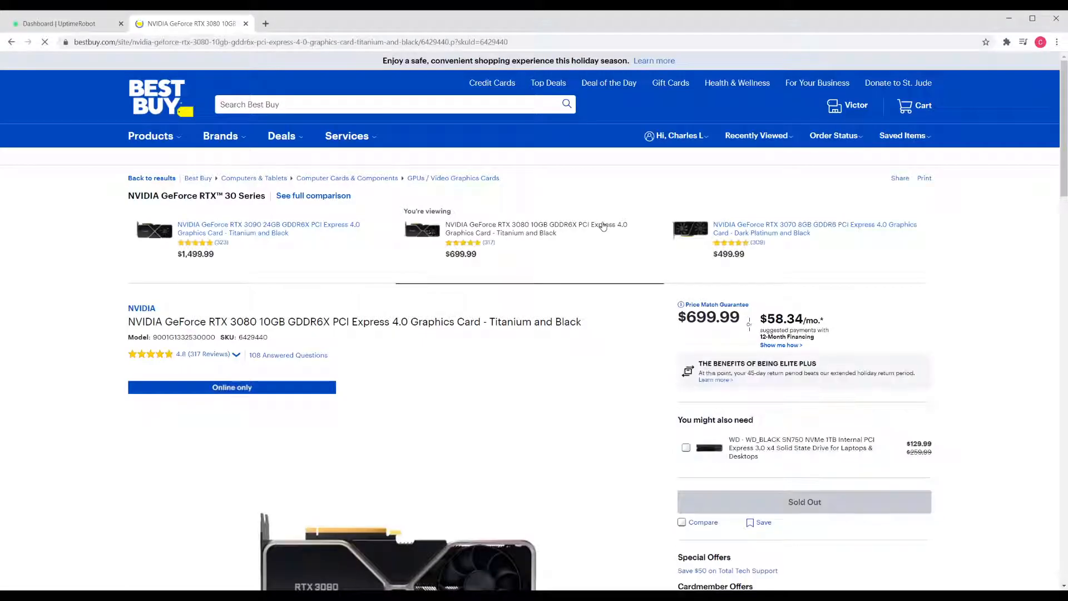
scroll("down", 3)
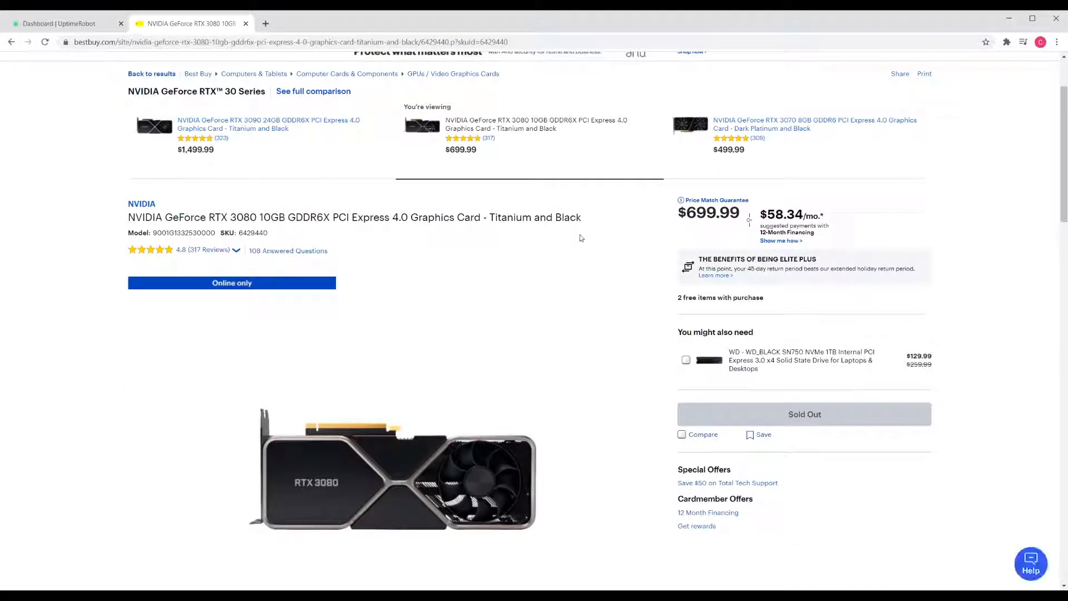
scroll("down", 3)
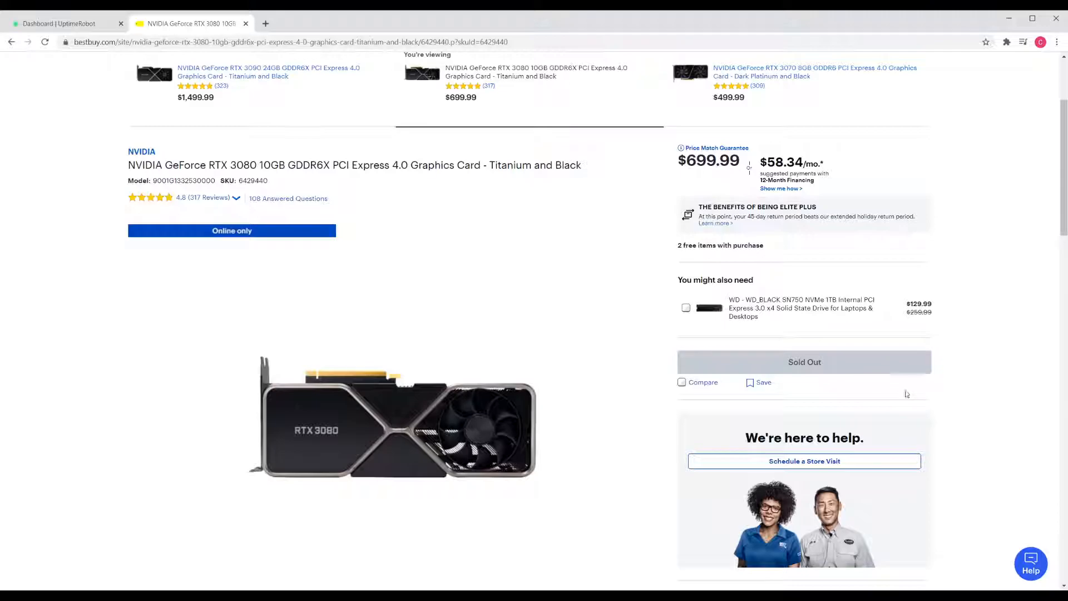
mouse_move(879, 367)
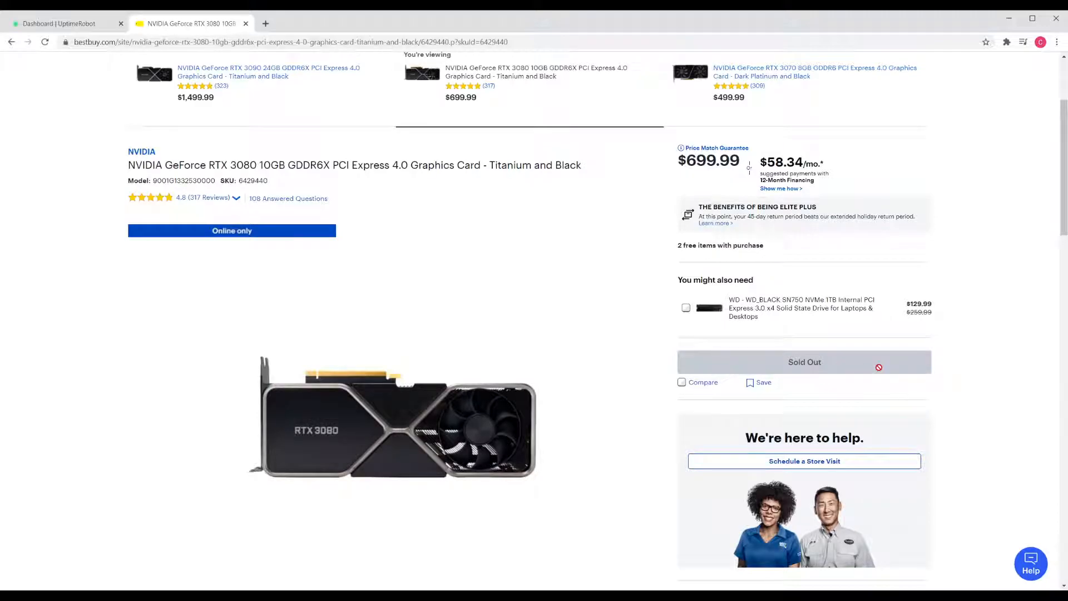
mouse_move(611, 354)
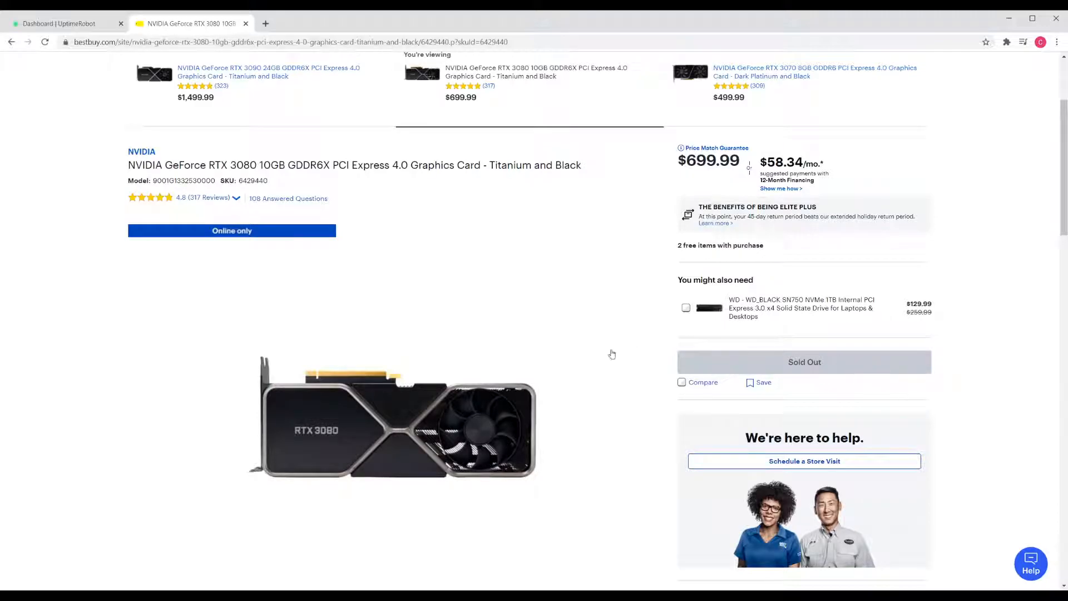
scroll("down", 3)
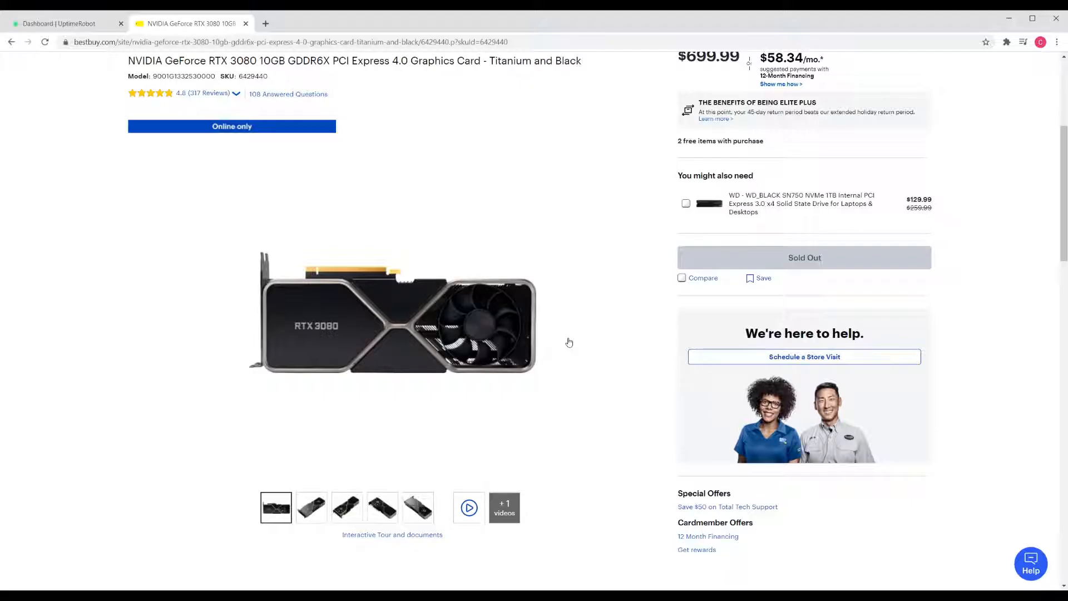
scroll("up", 3)
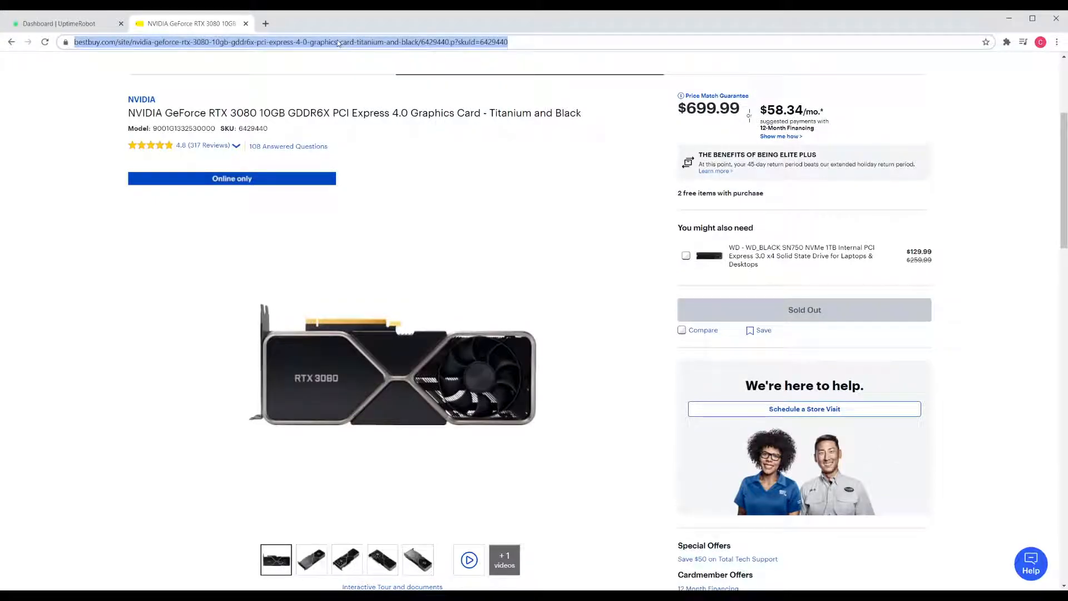
left_click(62, 23)
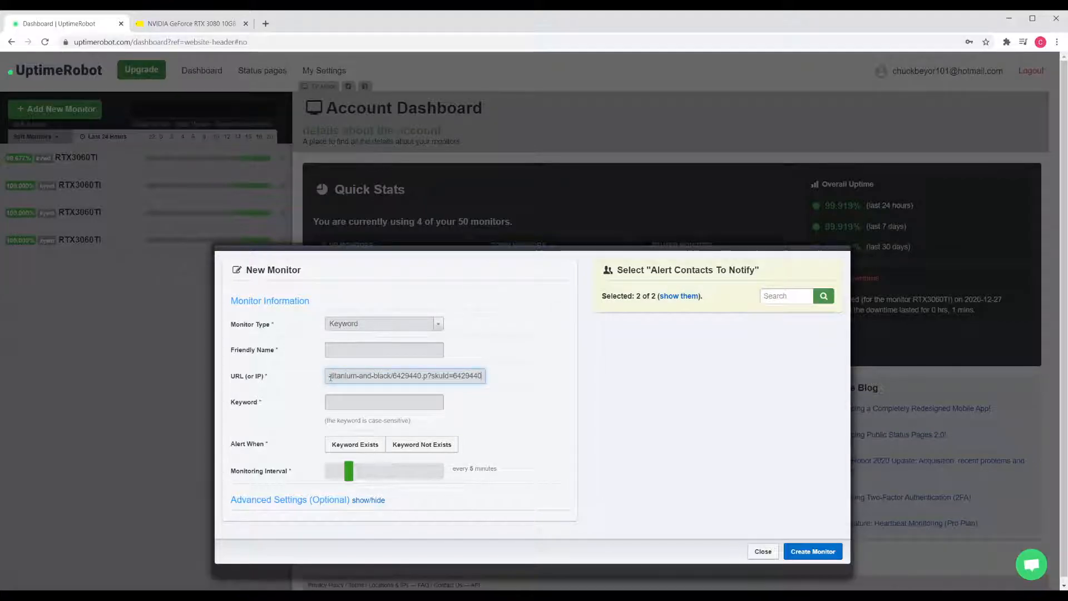
Name the monitor 'RTX3080' and look back at the Best Buy product page.
left_click(384, 350)
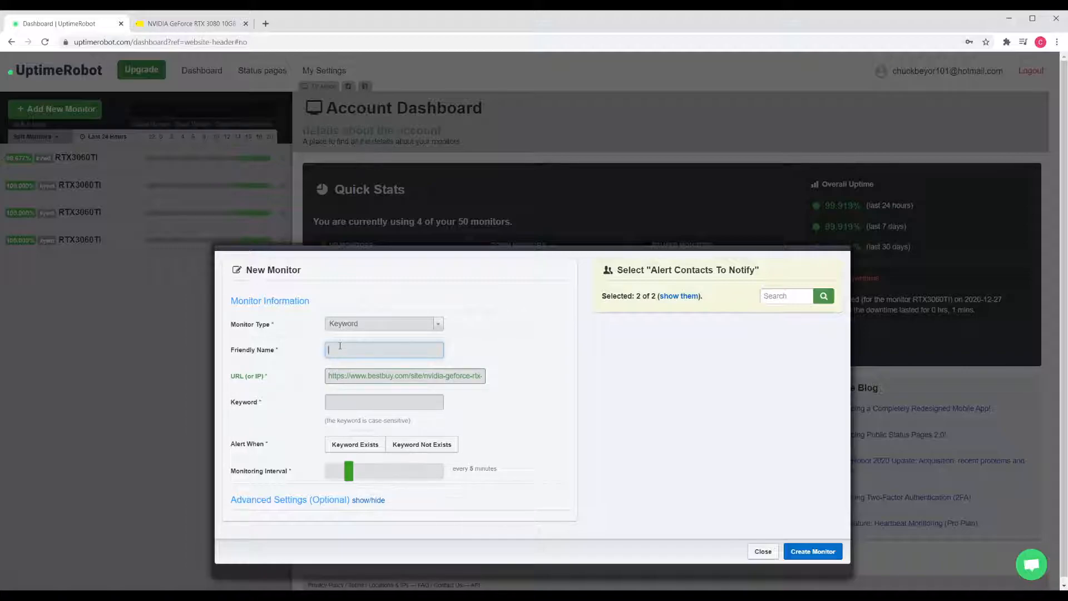
type("RTX")
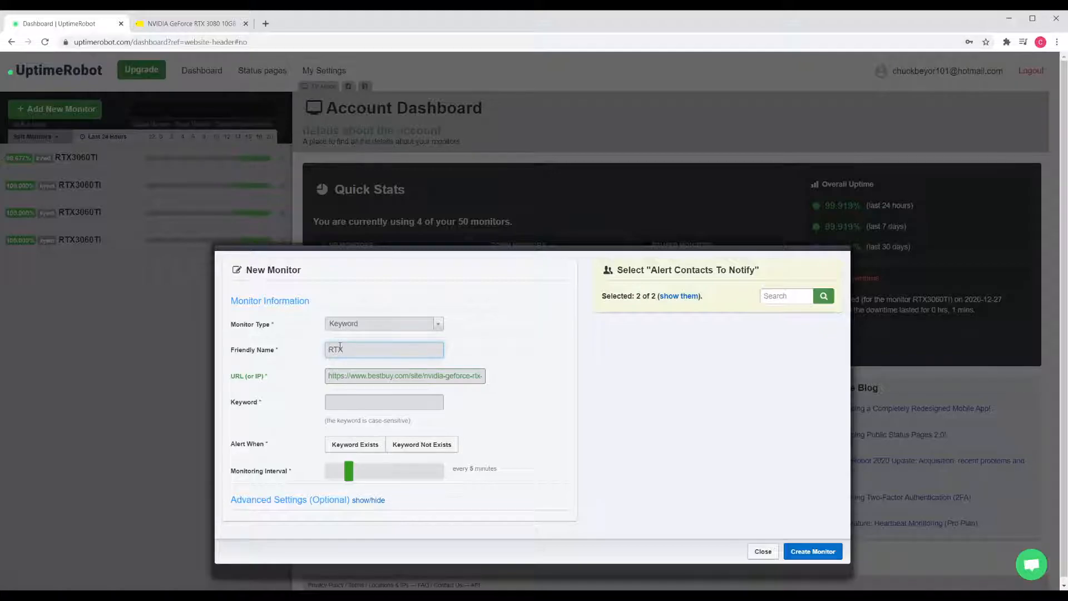
type("308")
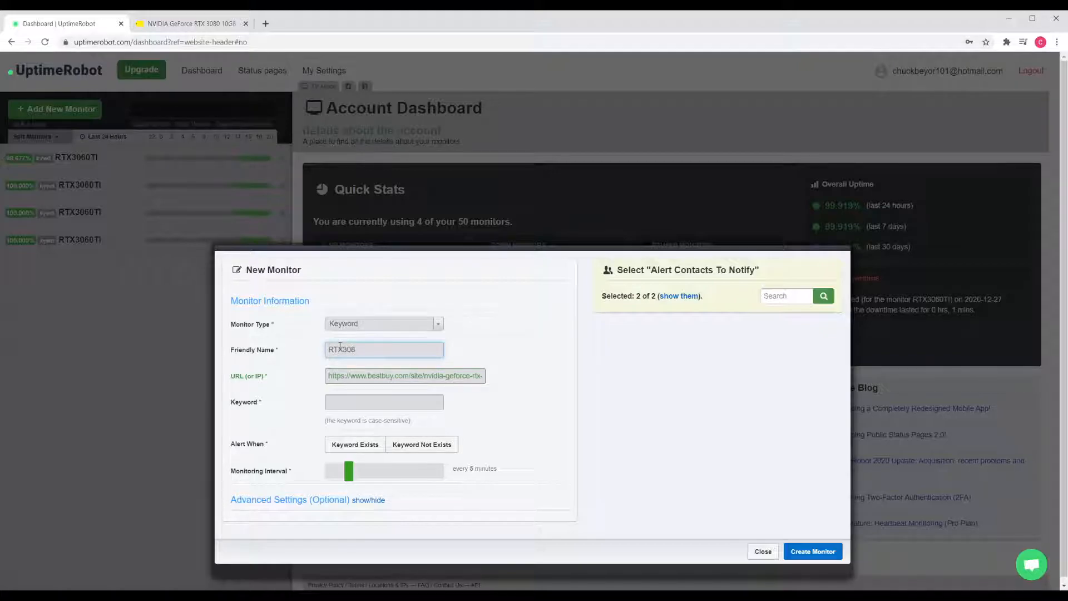
type("0")
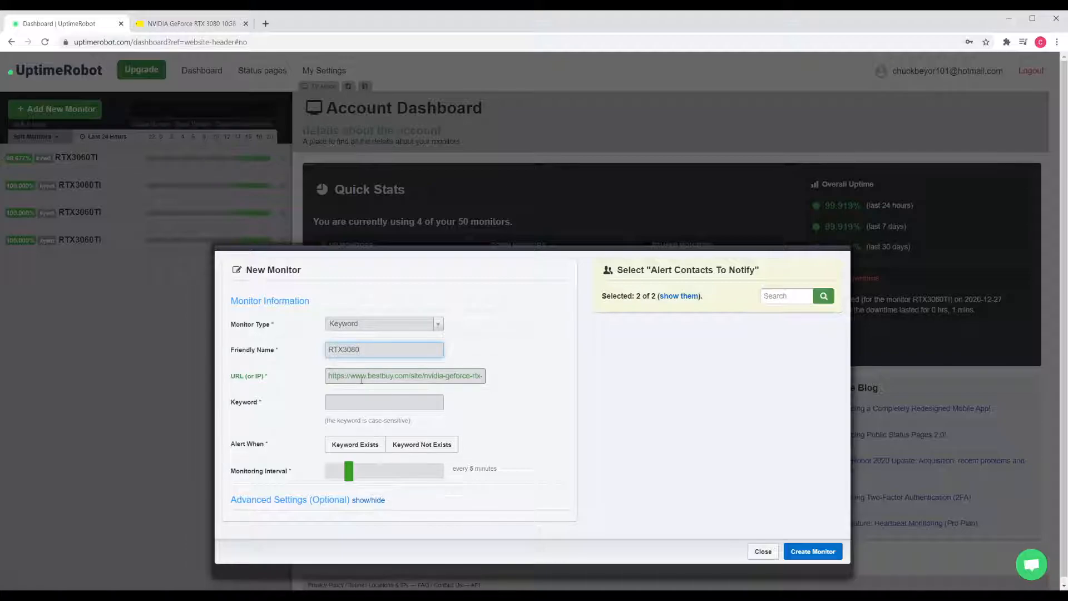
left_click(188, 23)
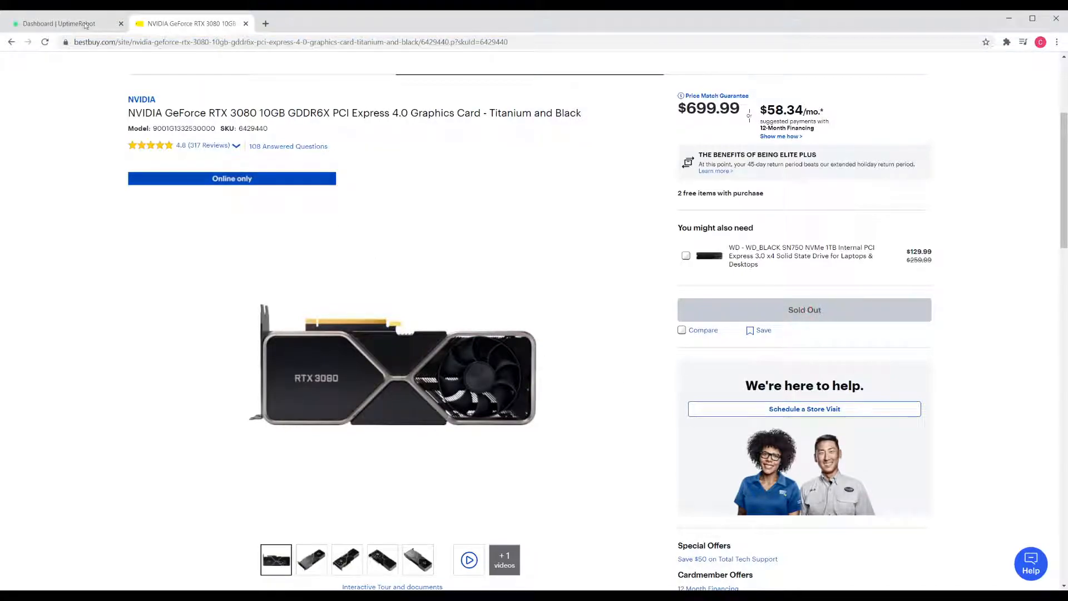
Enter the keyword 'Sold Out' and choose Keyword Not Exists as the alert condition.
left_click(61, 23)
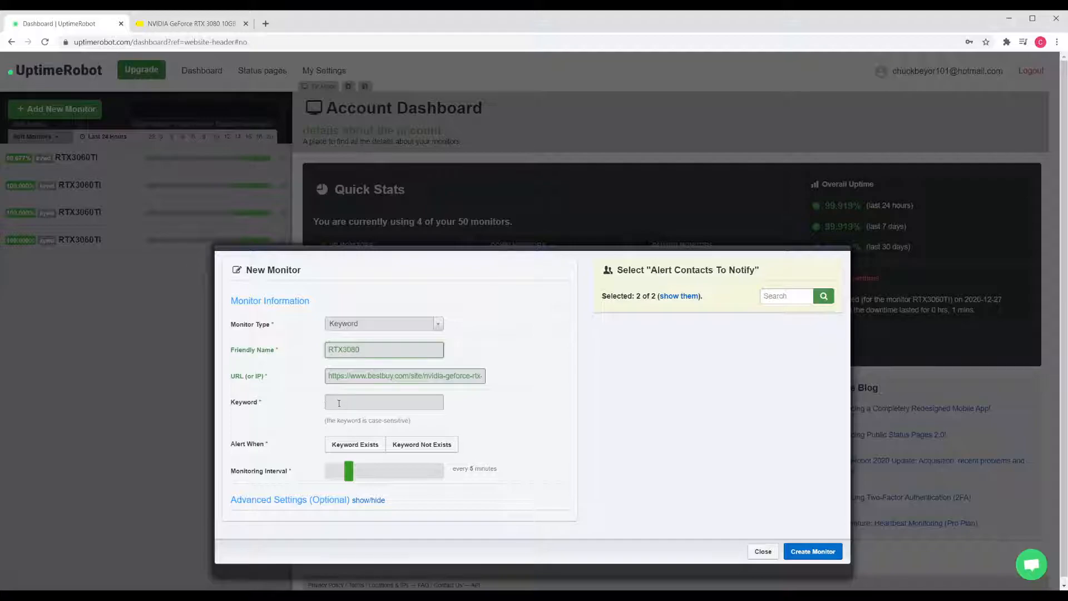
type("Sd")
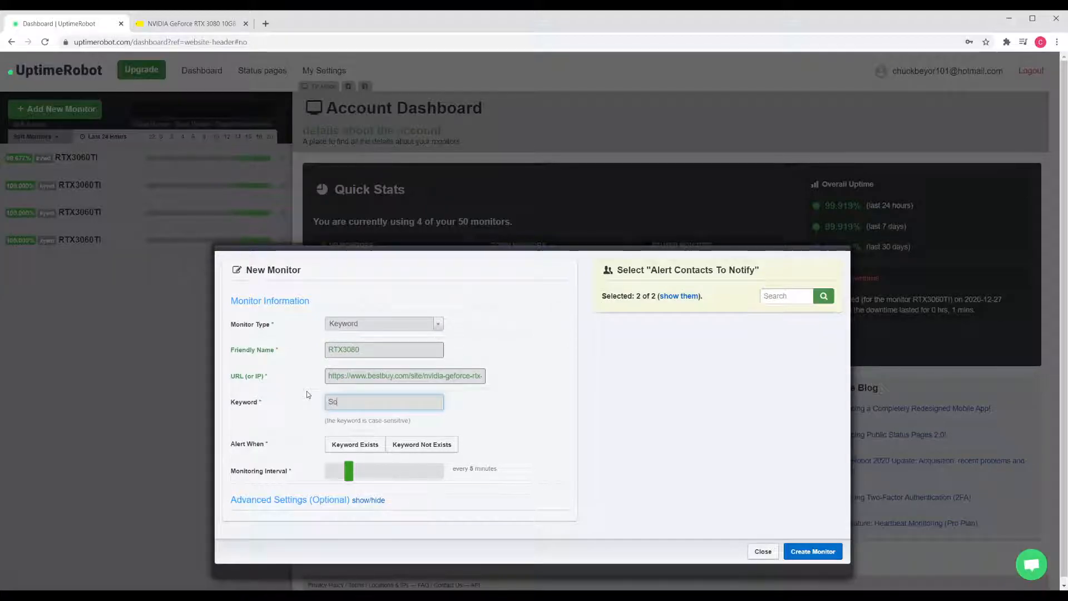
type("ld Out")
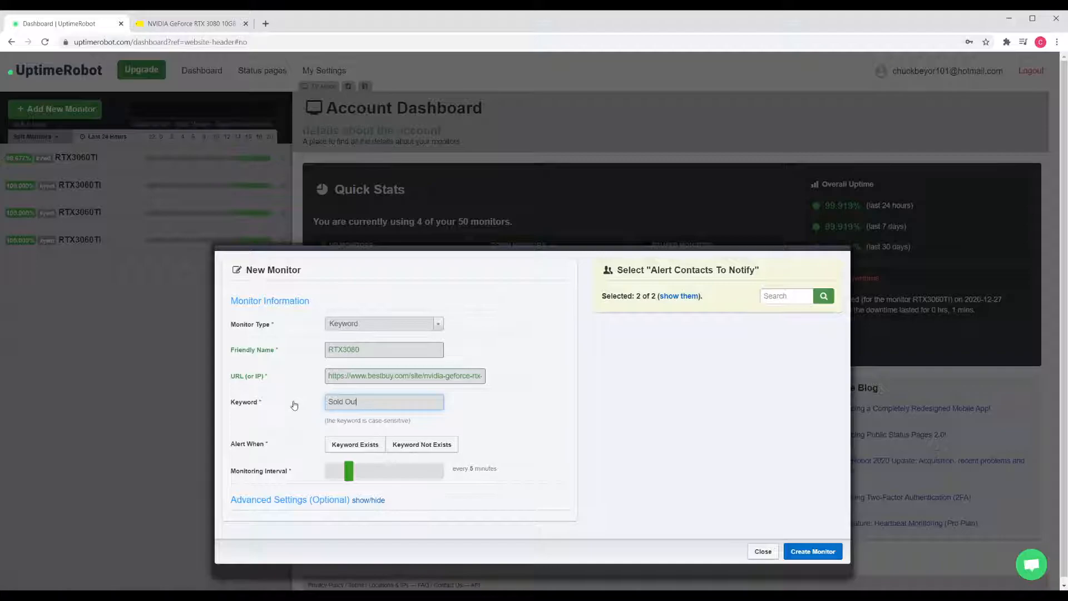
left_click(422, 444)
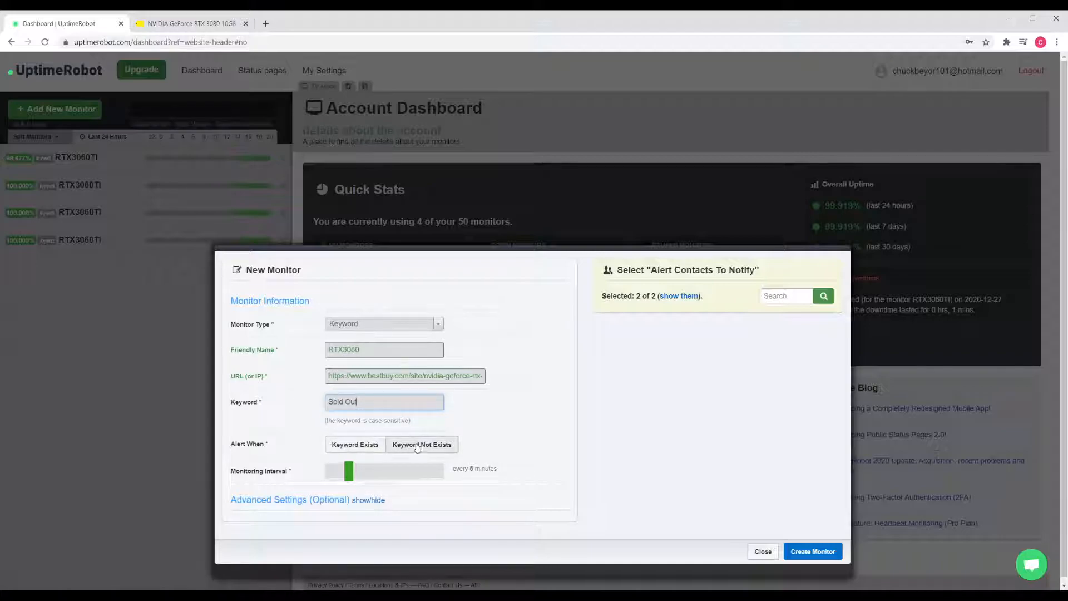
left_click(422, 444)
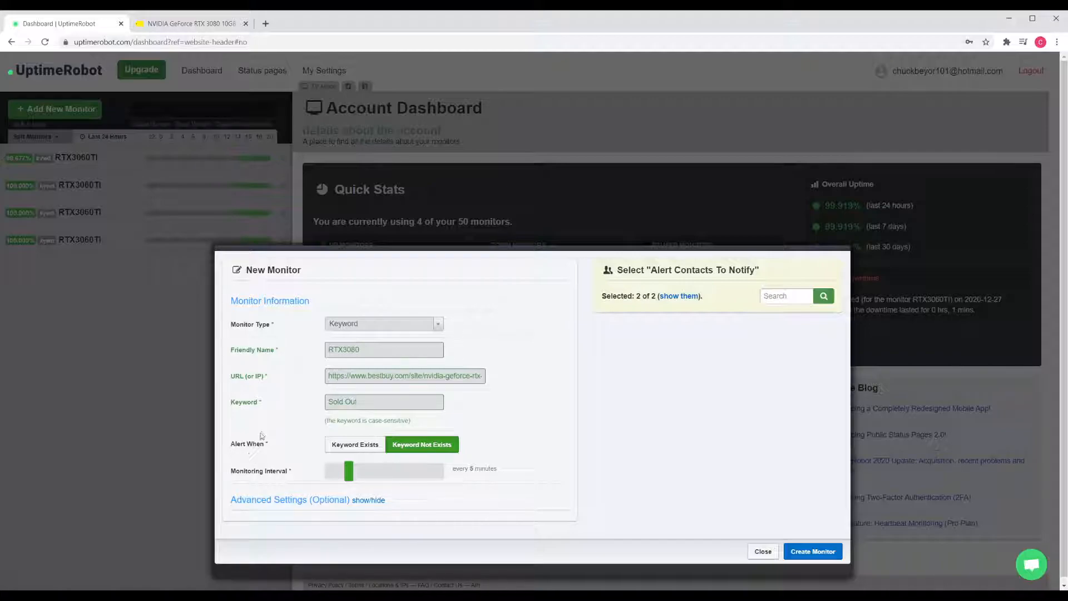
mouse_move(259, 380)
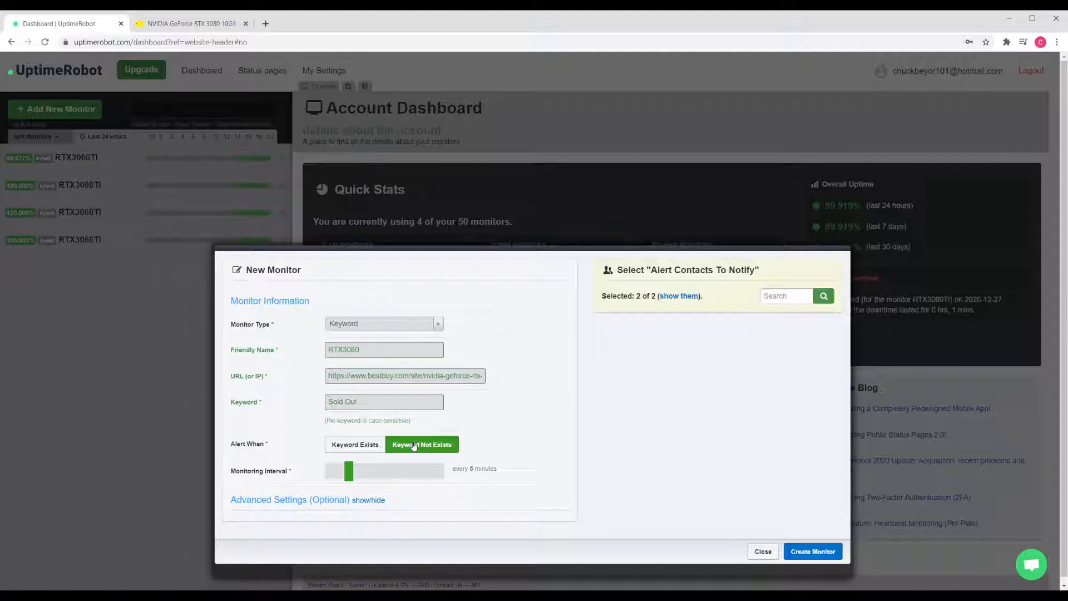
mouse_move(598, 484)
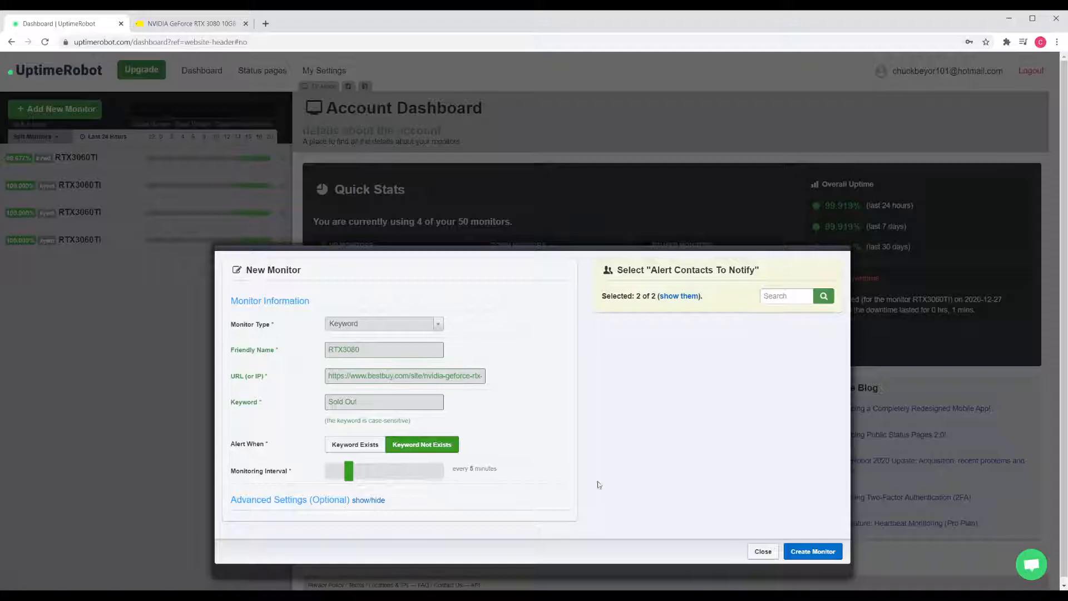
Create the RTX3080 monitor, review its settings unchanged, and begin another new monitor.
left_click(812, 552)
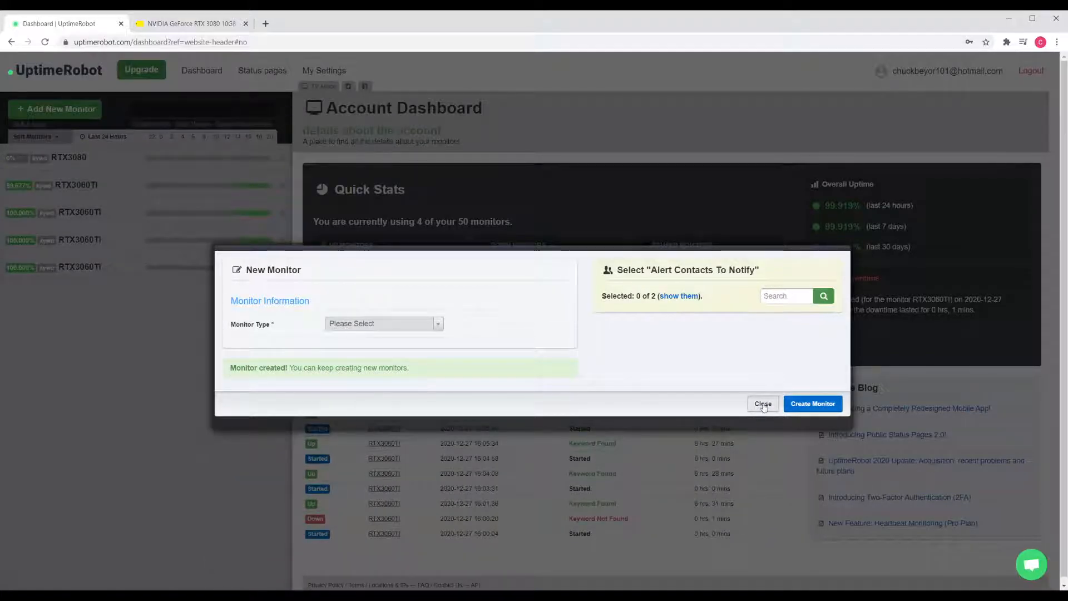
left_click(762, 404)
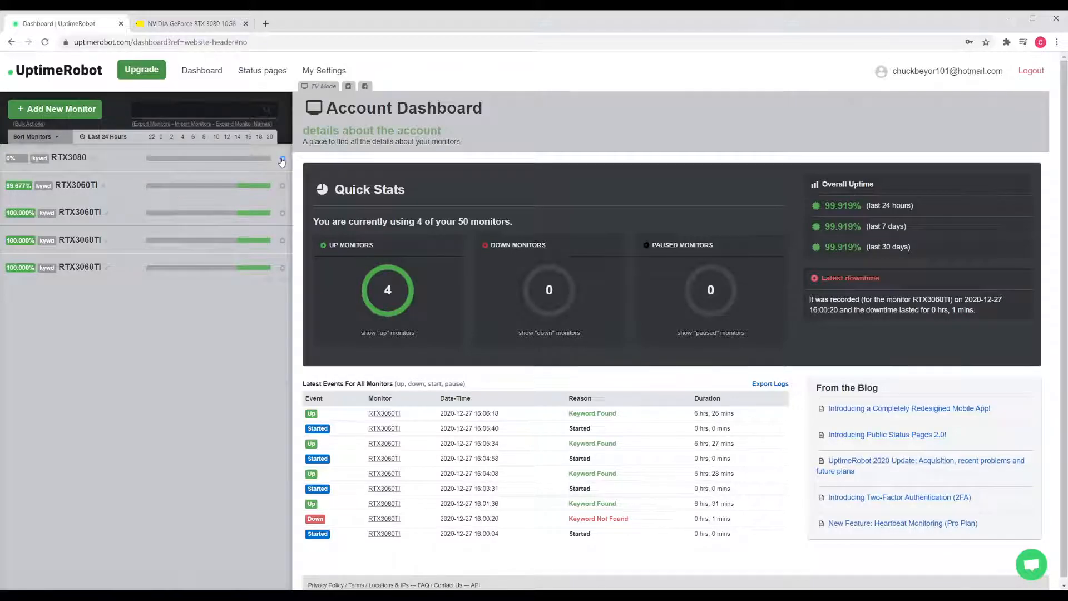
left_click(281, 158)
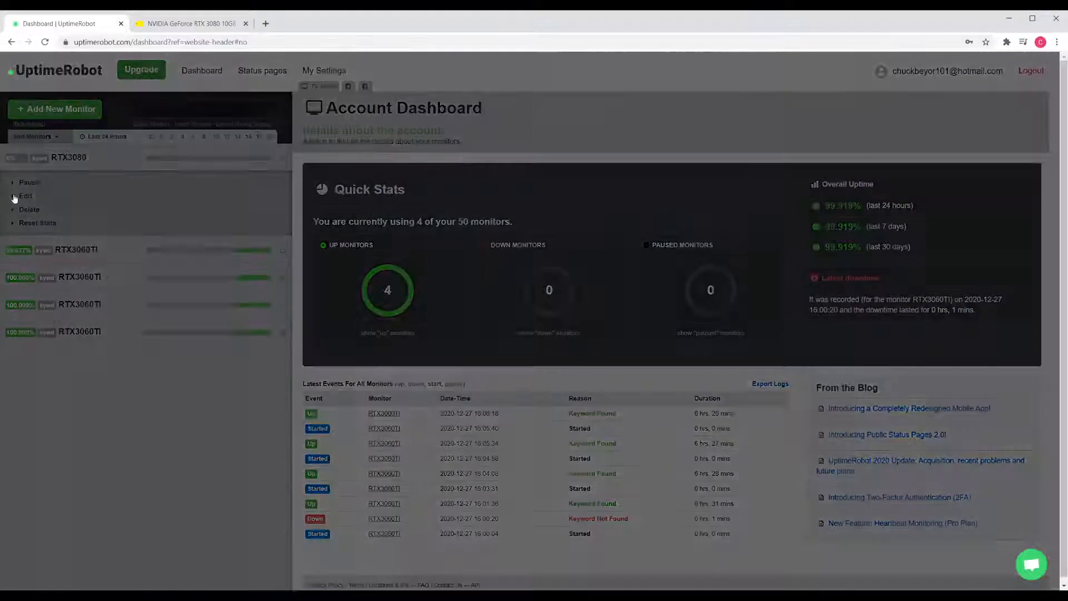
left_click(26, 196)
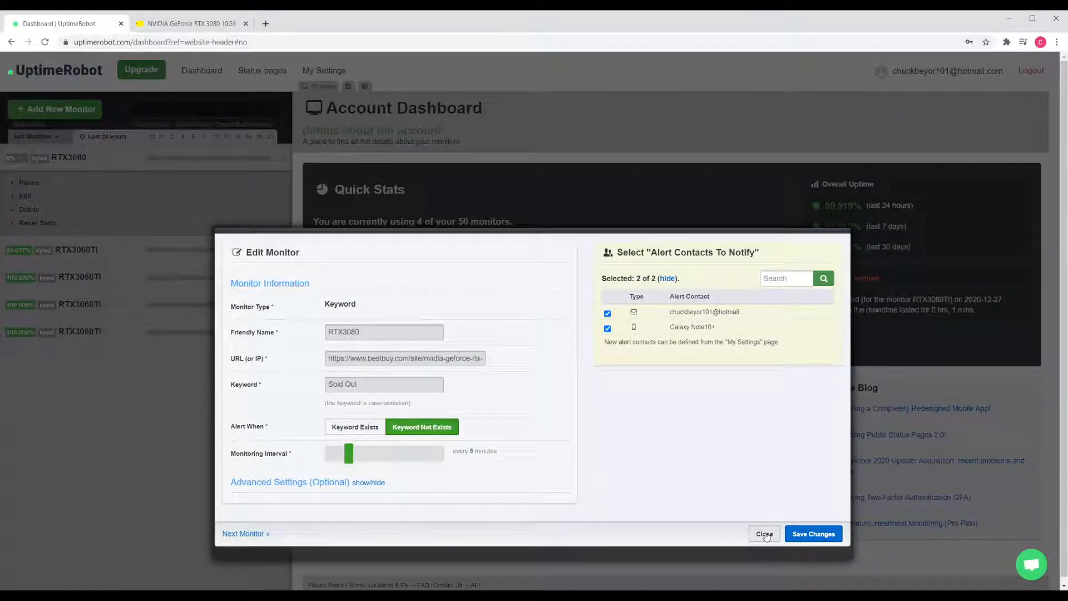
left_click(764, 534)
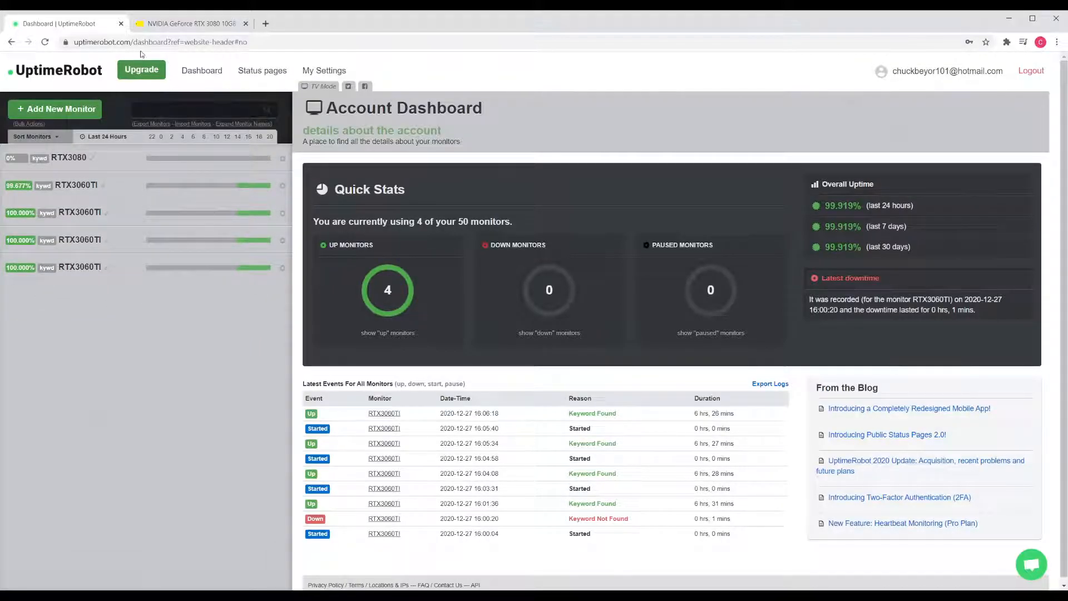
left_click(55, 109)
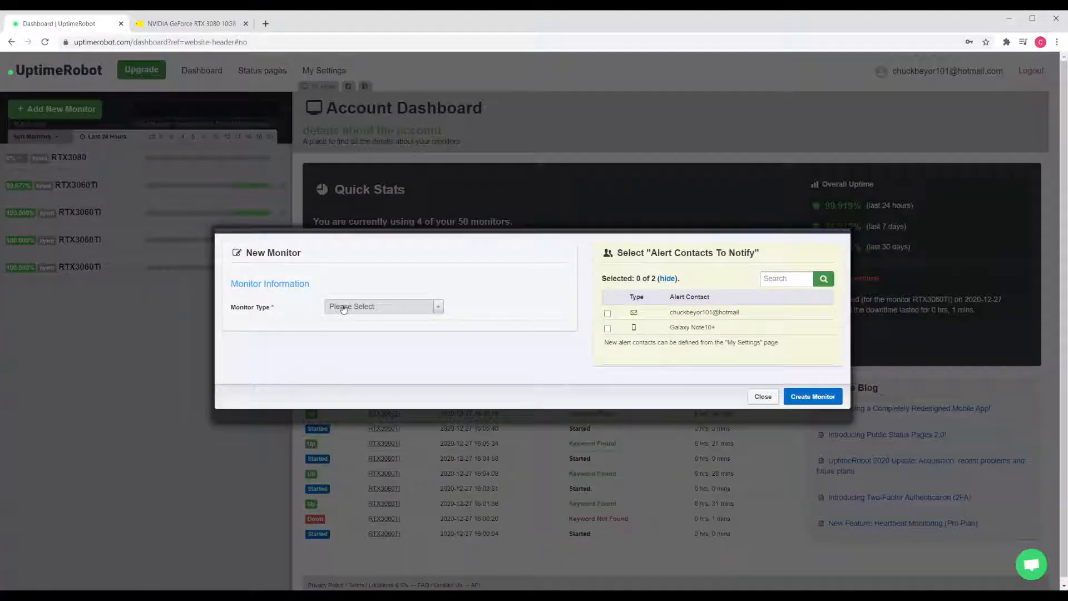
Make the second monitor a Keyword type notifying both contacts, named '3080RTX'.
left_click(382, 306)
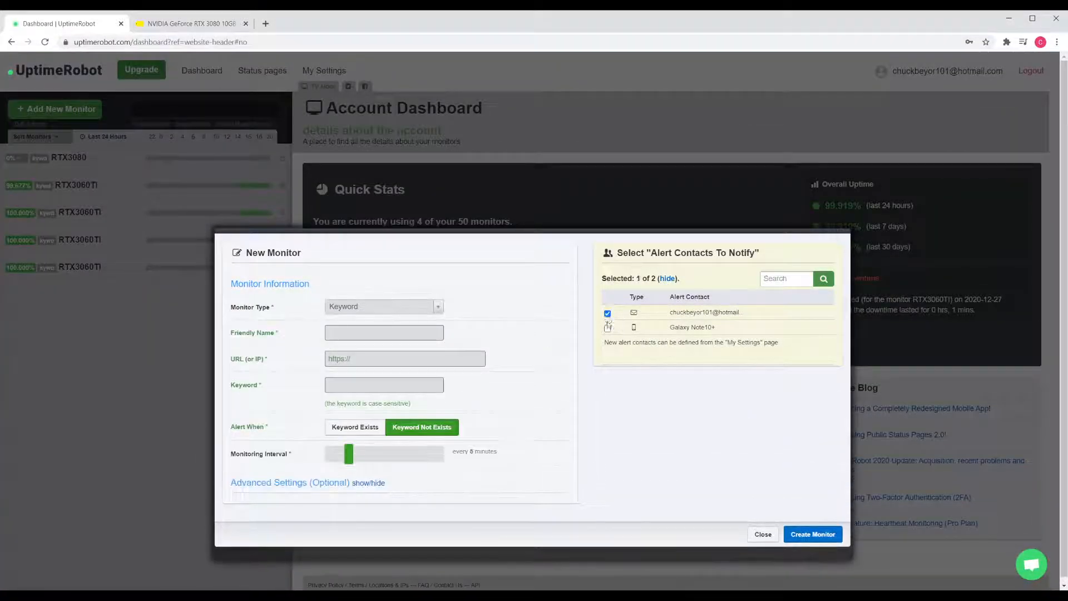
left_click(607, 327)
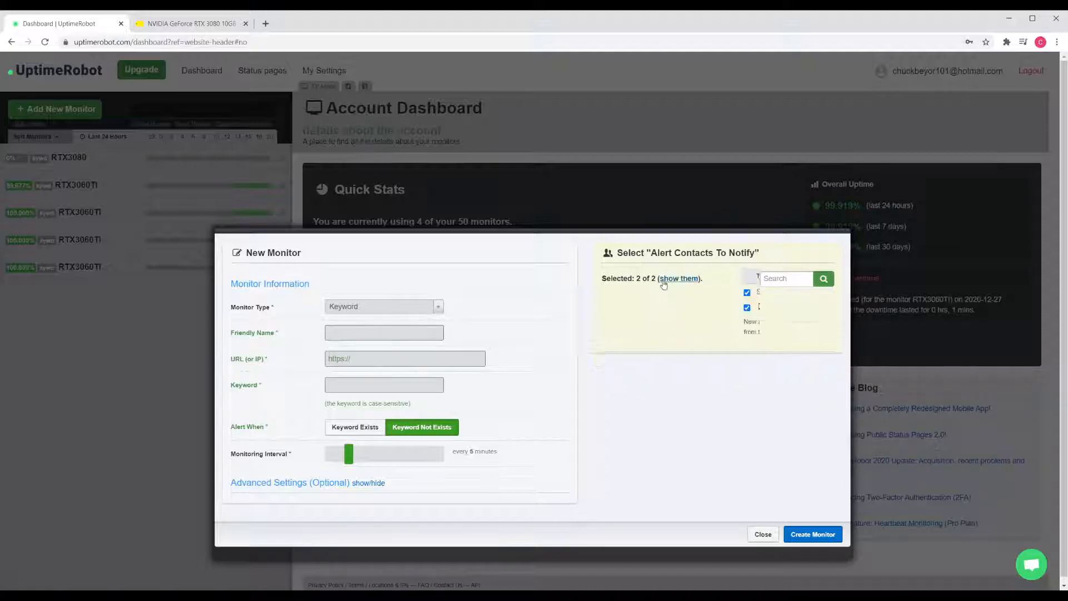
left_click(383, 332)
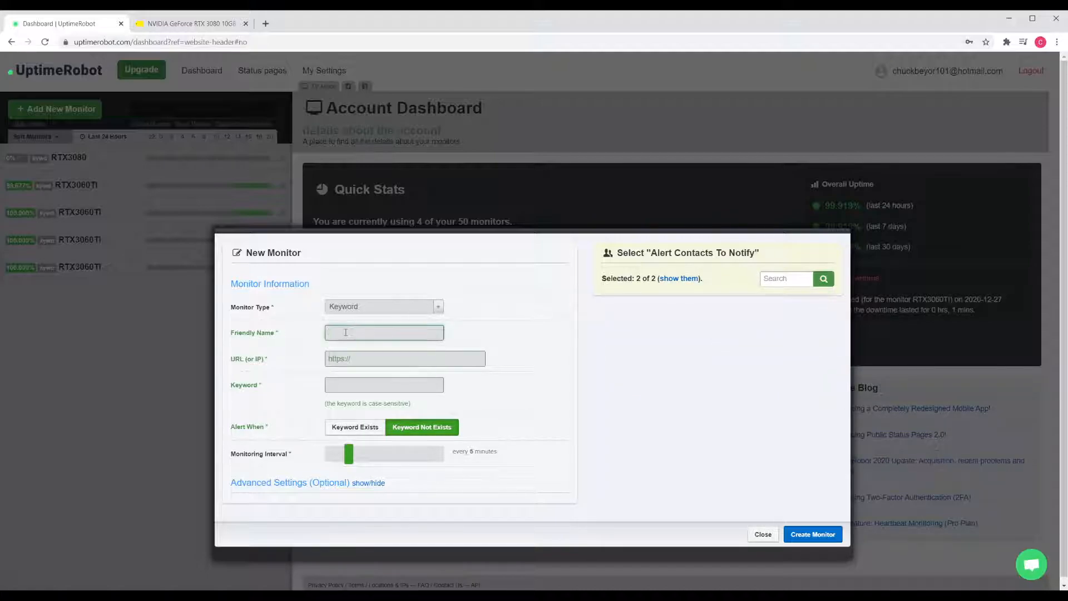
type("3080")
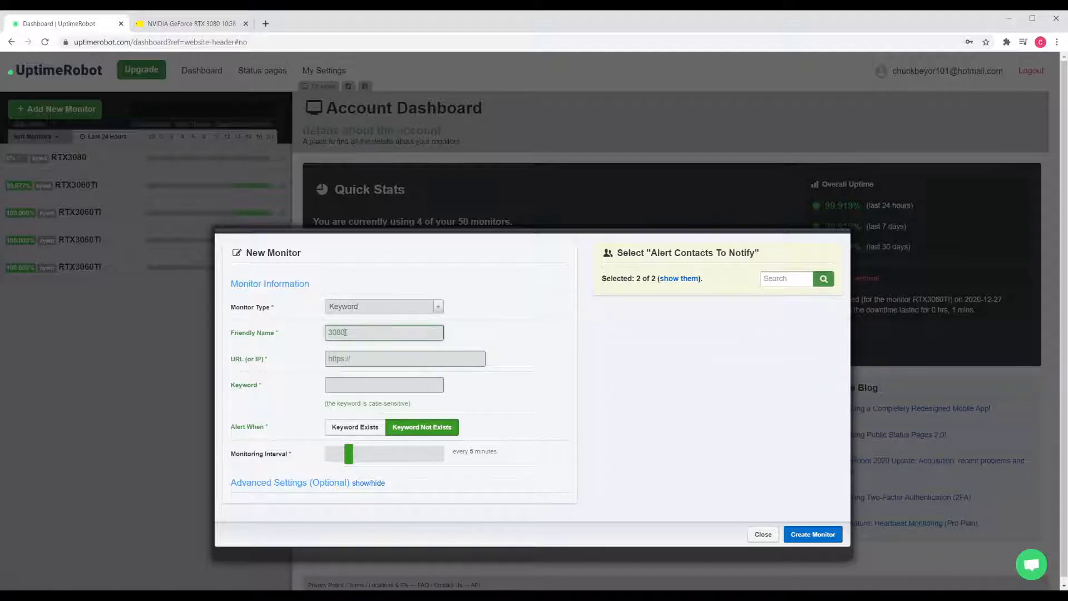
type("RTX")
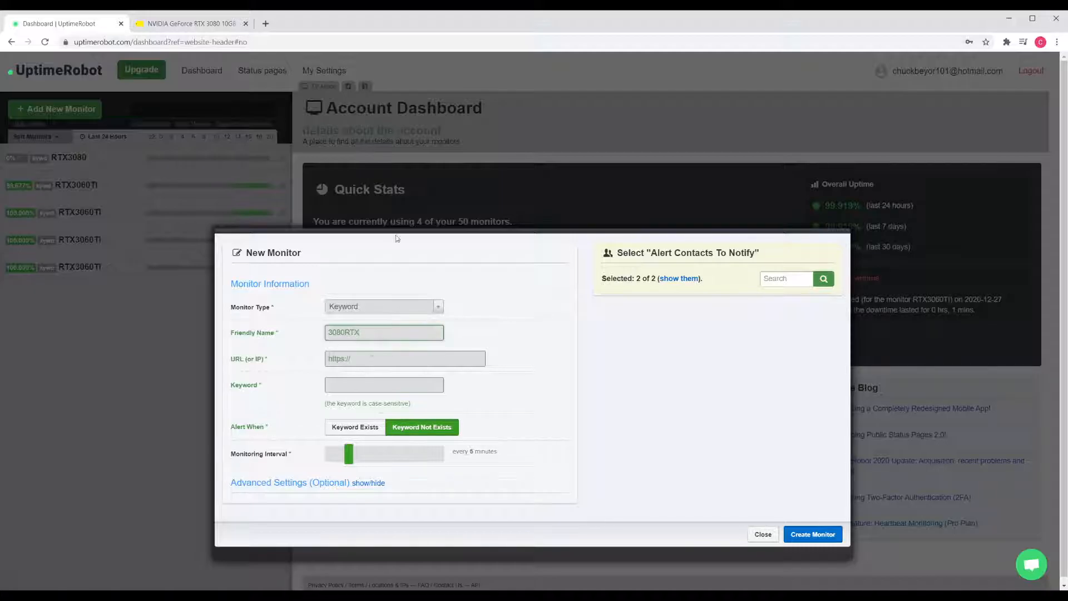
left_click(184, 23)
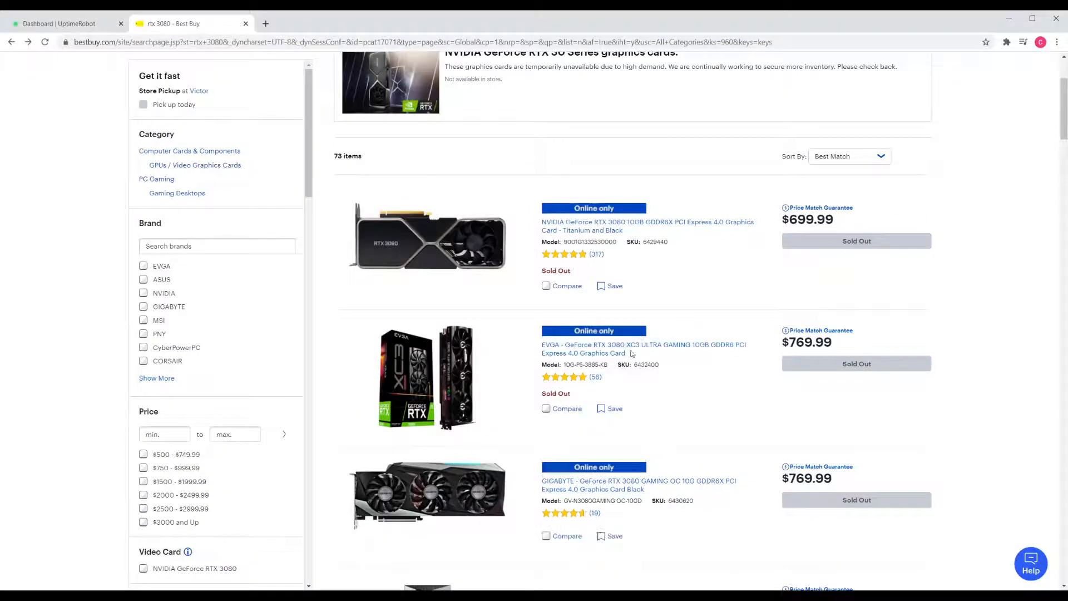
Open the EVGA RTX 3080 XC3 Ultra page, dismiss the survey, and copy its address.
left_click(643, 344)
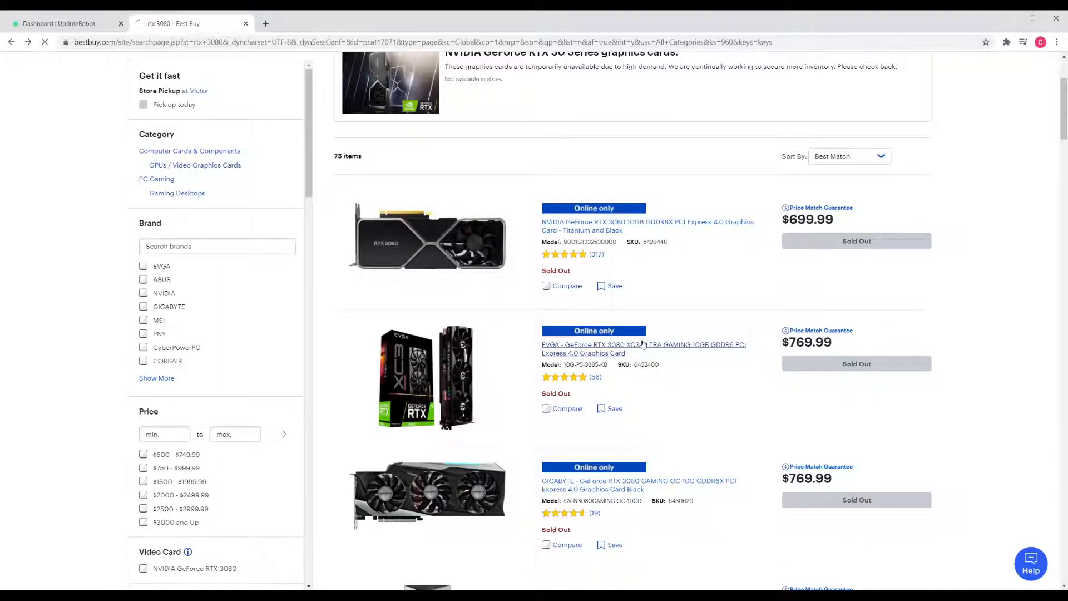
left_click(643, 348)
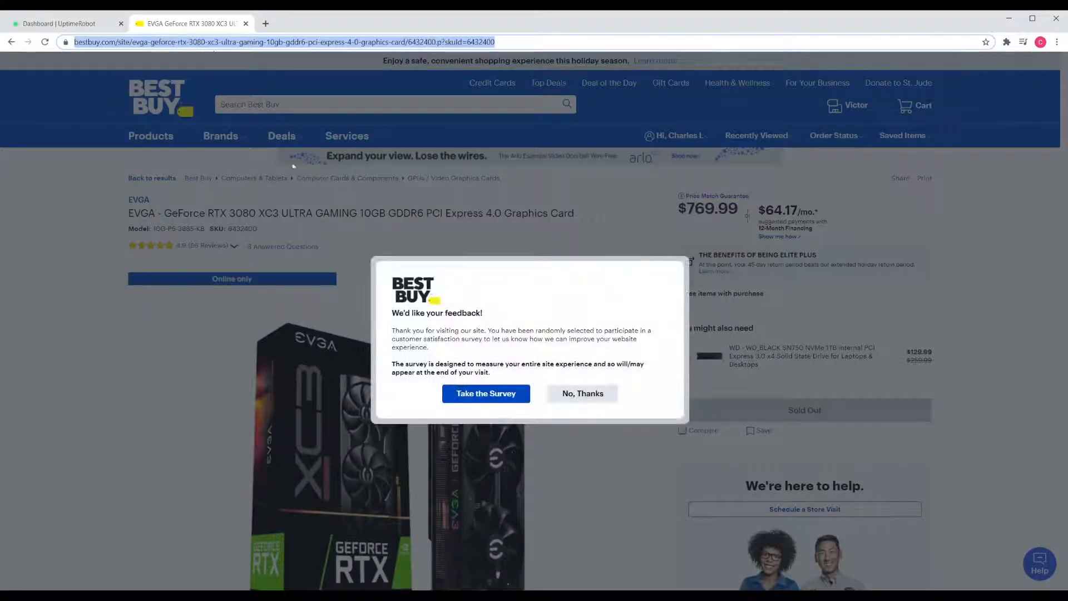
left_click(582, 393)
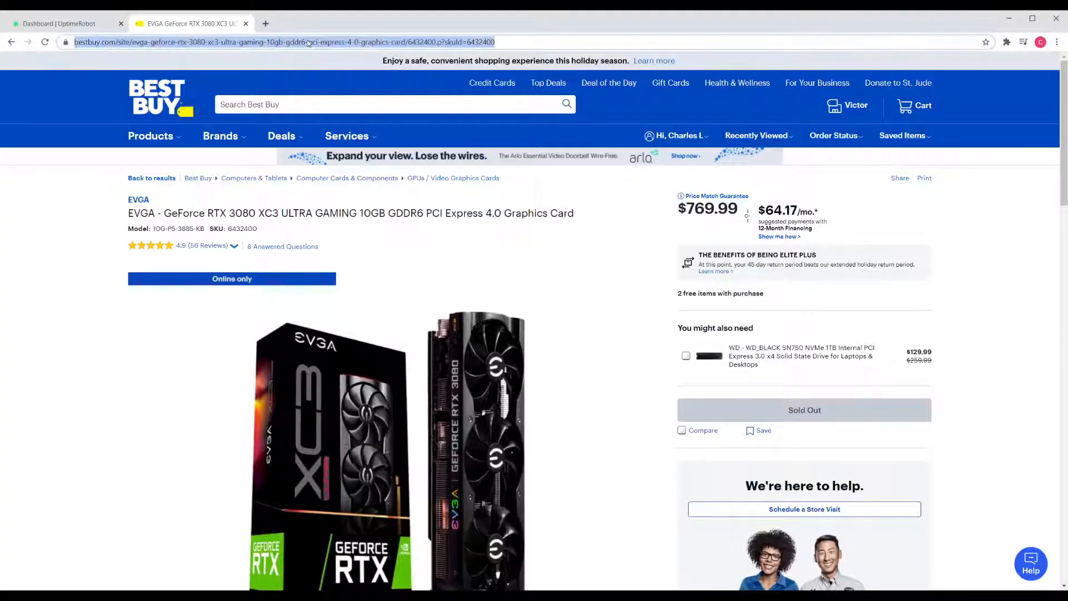
left_click(58, 24)
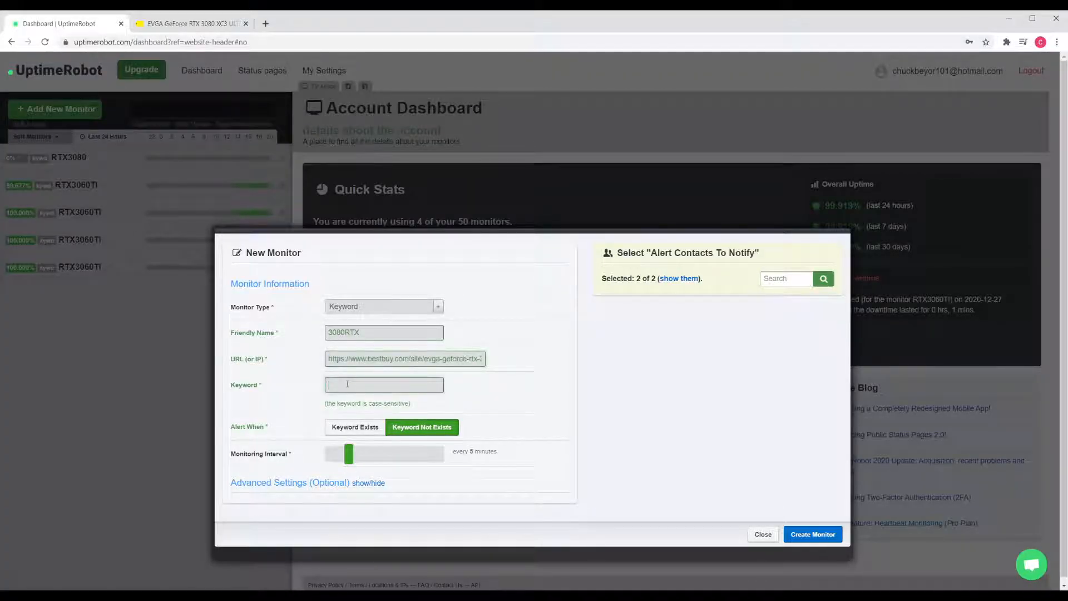
Create the 3080RTX monitor with keyword 'Sold Out', then start a Keyword monitor named '3080RTi'.
type("Sold Out")
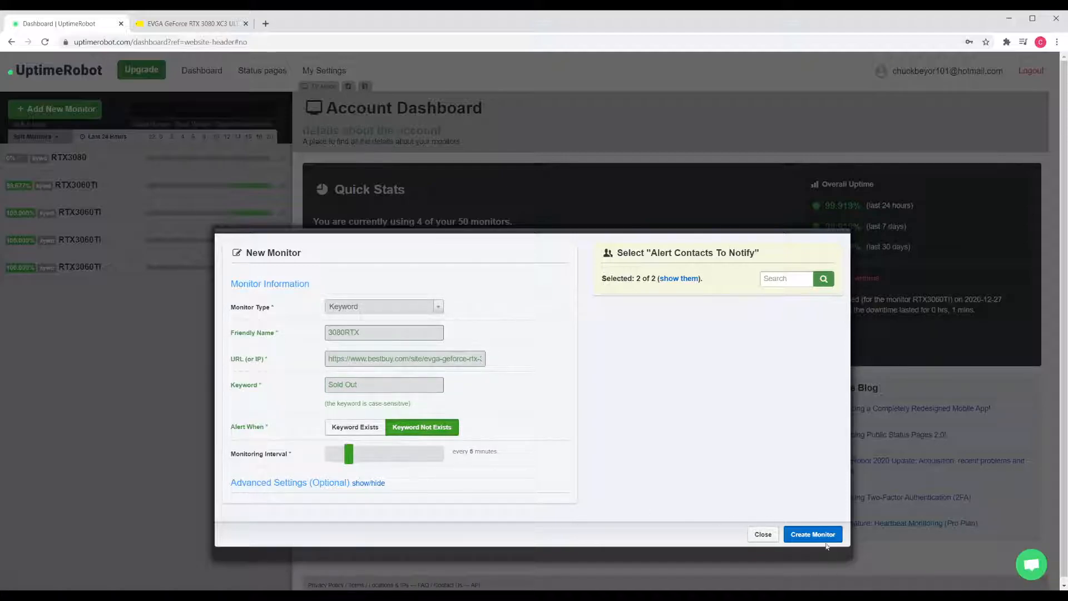
left_click(813, 534)
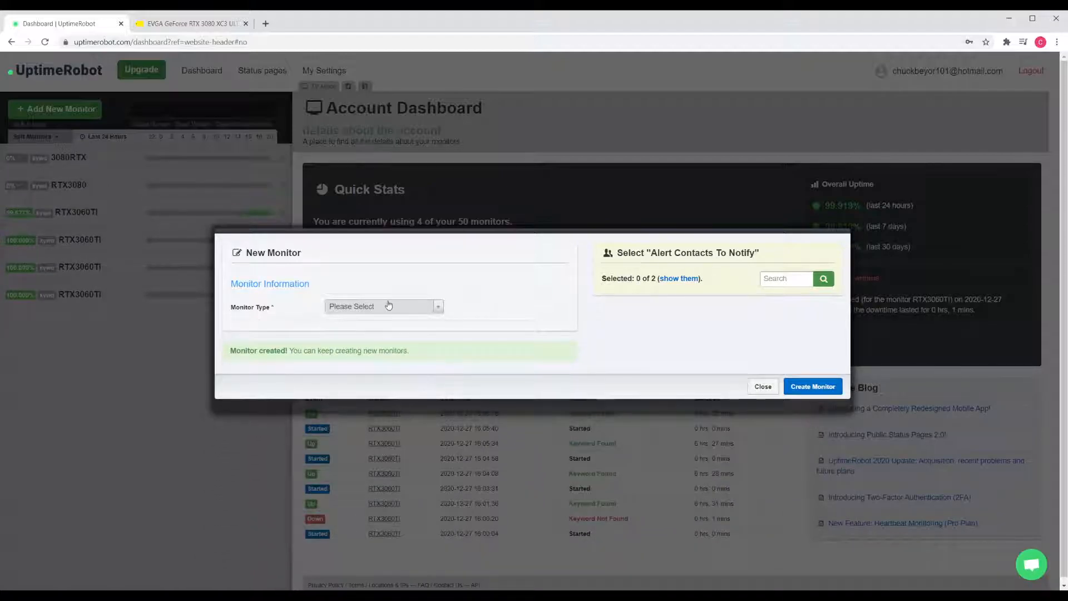
left_click(383, 306)
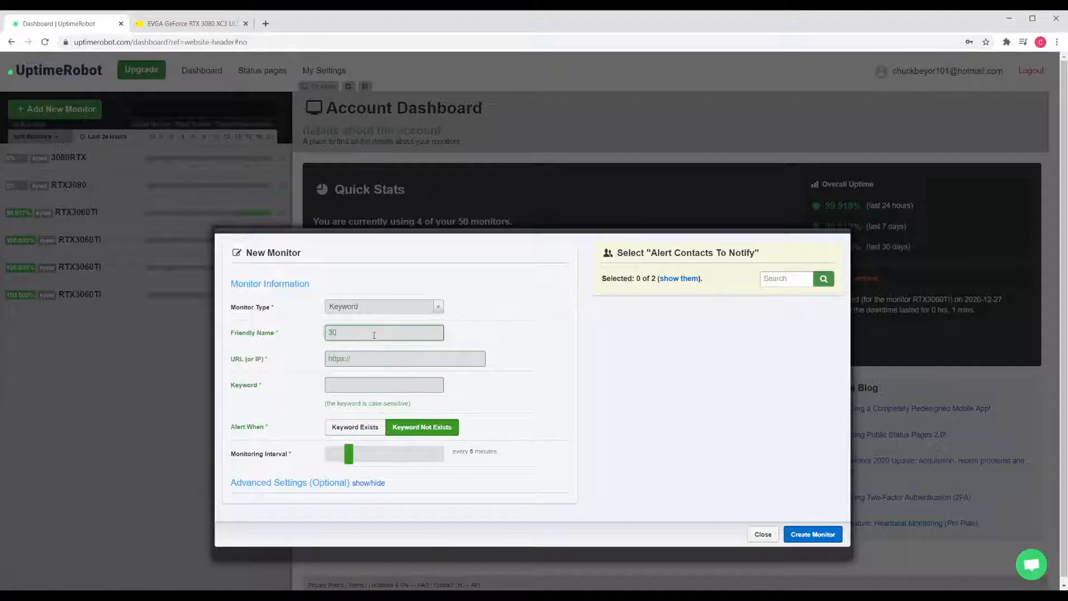
type("3080RTi")
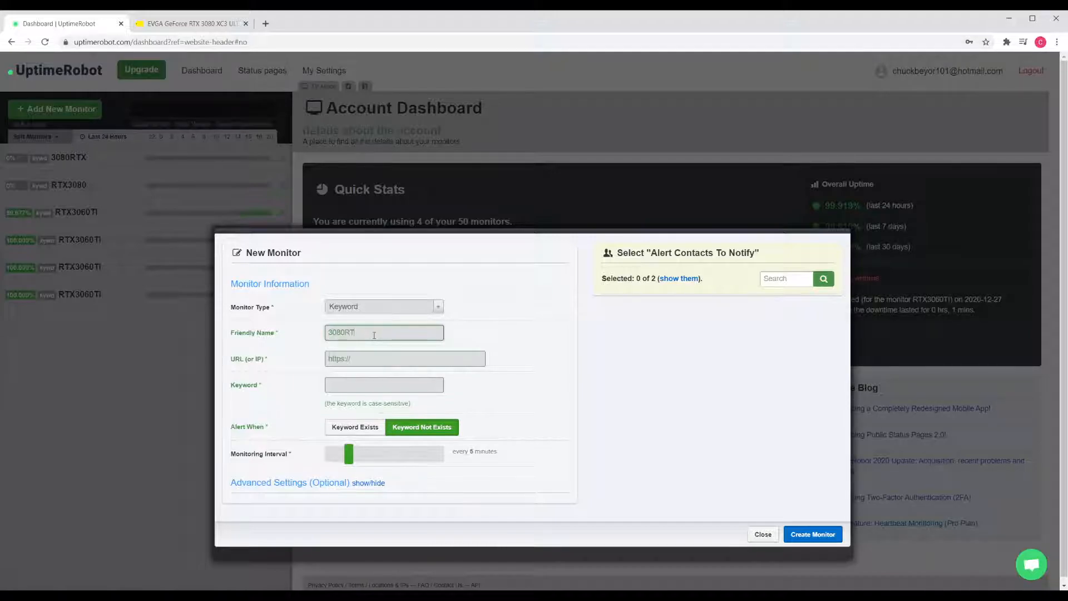
left_click(189, 24)
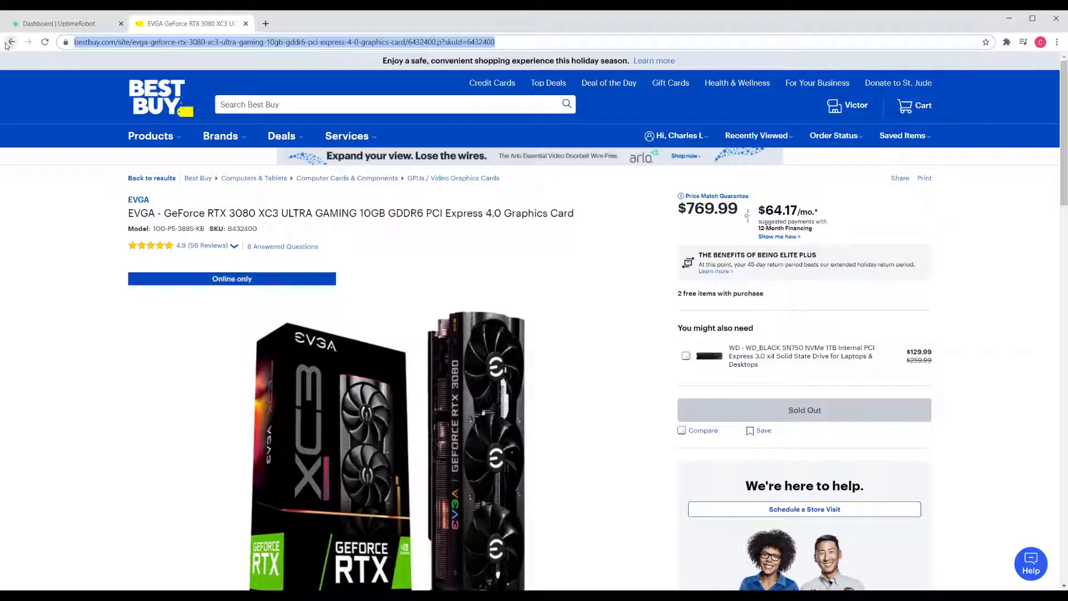
Open the GIGABYTE RTX 3080 Gaming OC page from the results and copy its address.
left_click(11, 42)
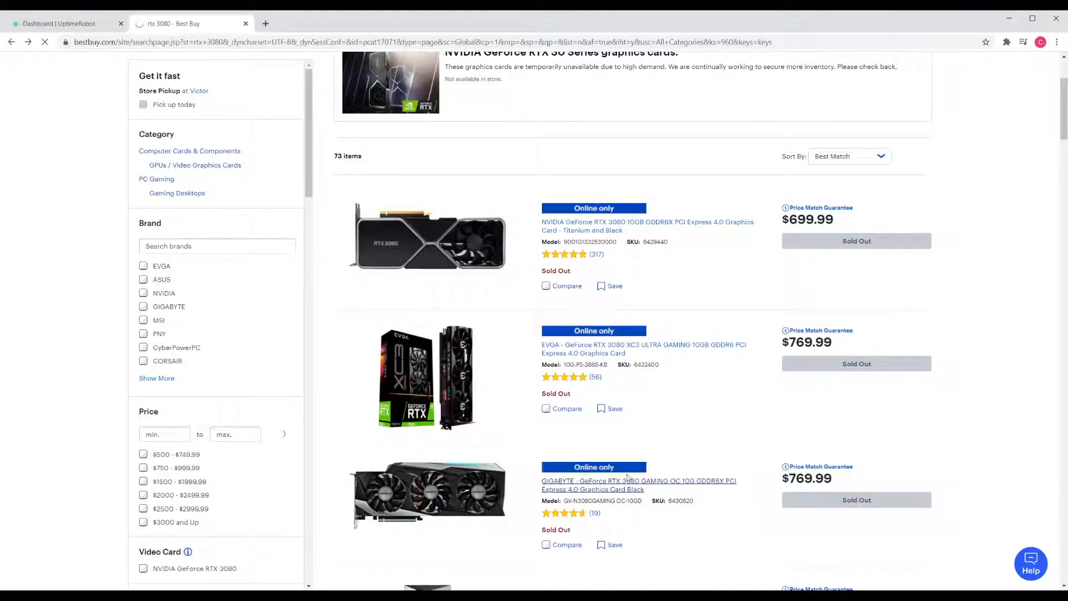
left_click(638, 485)
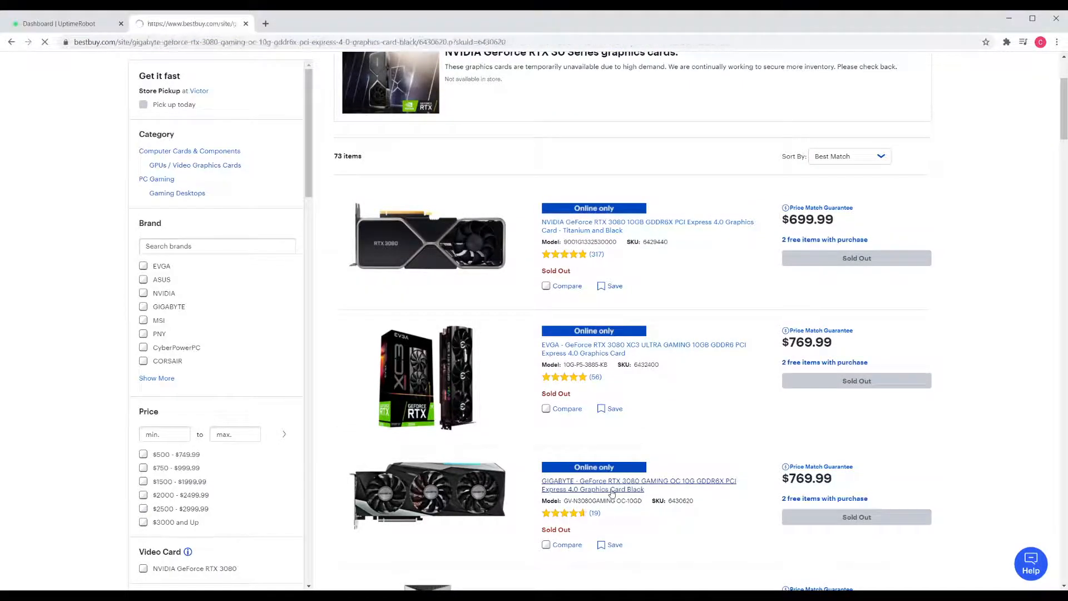
left_click(637, 485)
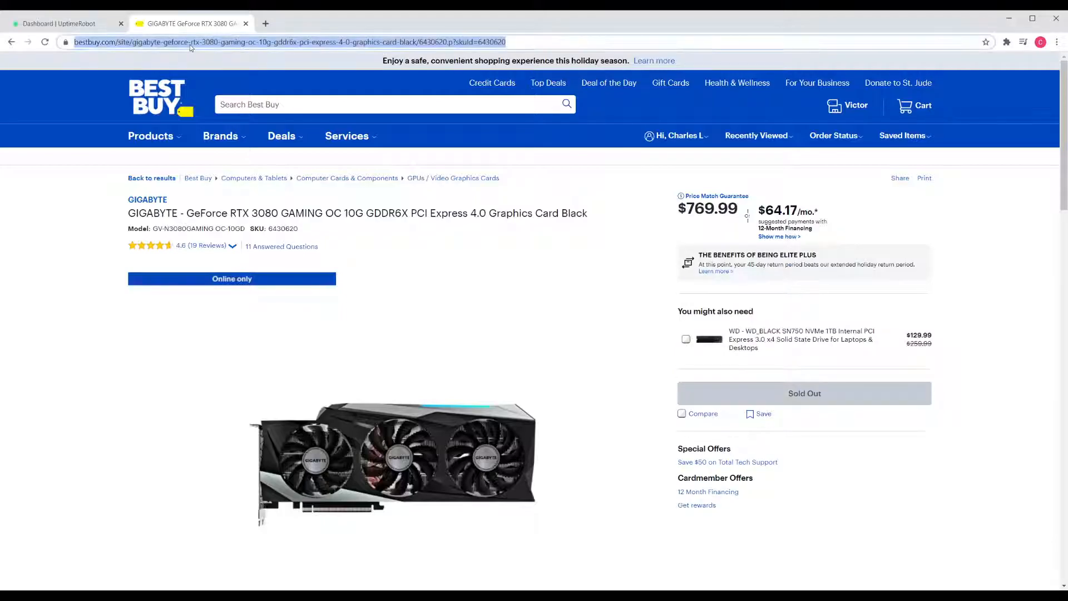
left_click(61, 23)
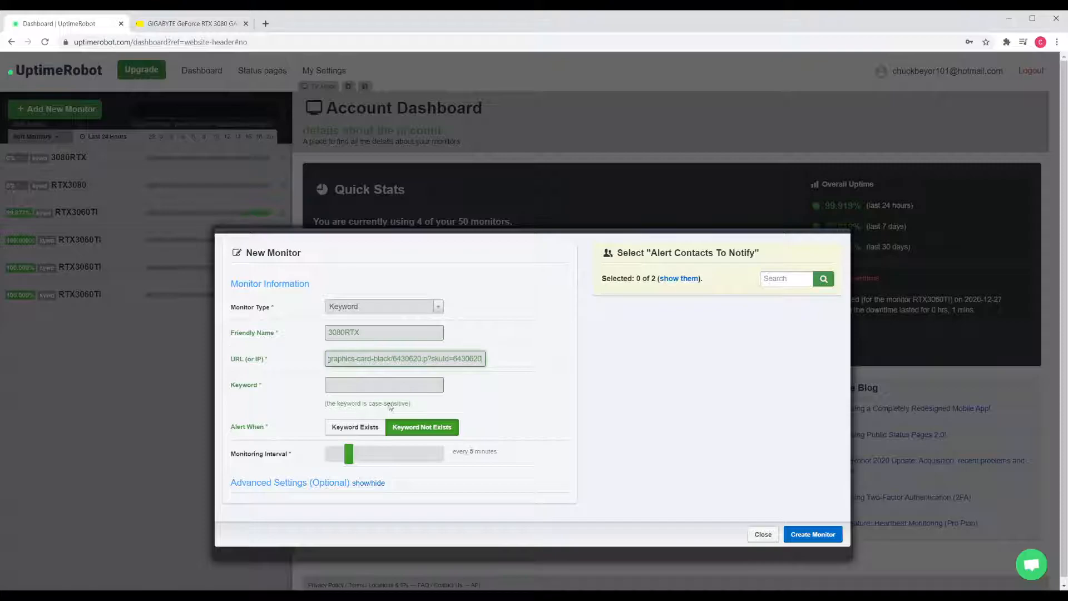
Enter 'Sold Out' as the keyword and create the GIGABYTE 3080RTX keyword monitor.
type("So")
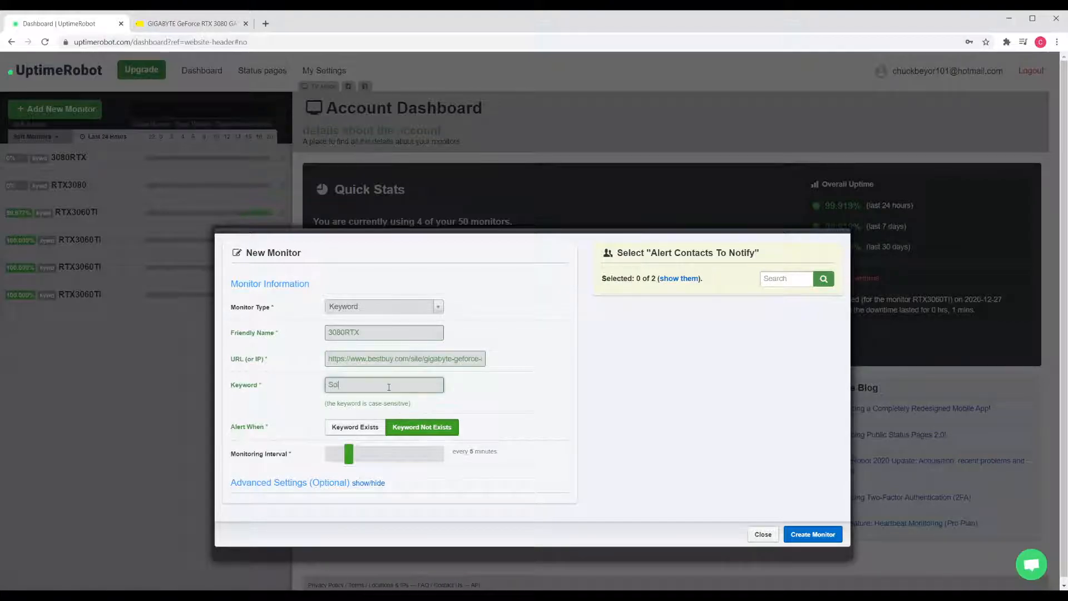
type("ld Our")
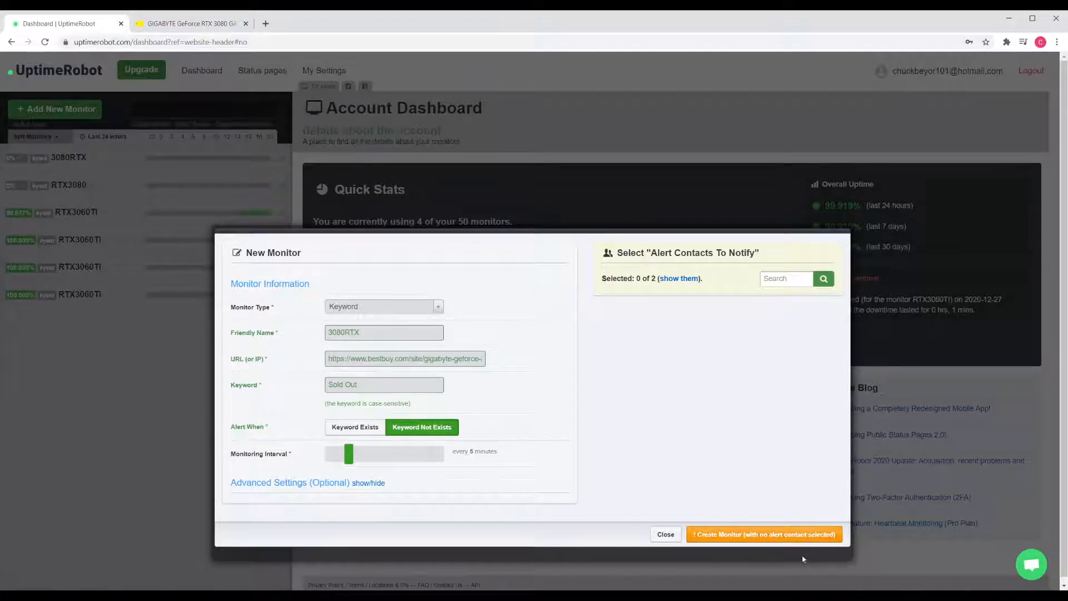
left_click(679, 278)
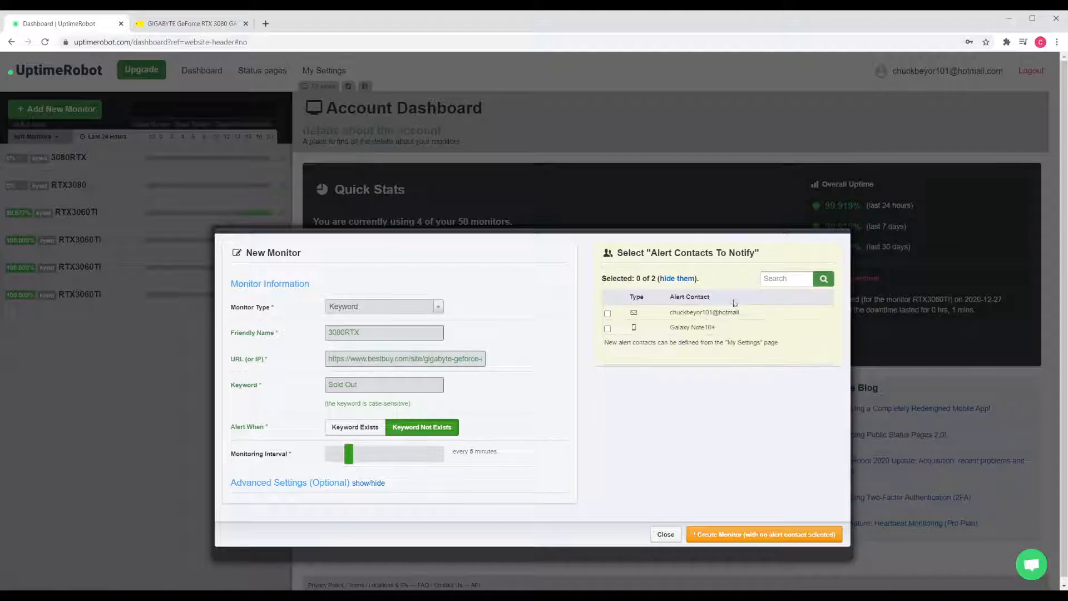
left_click(607, 313)
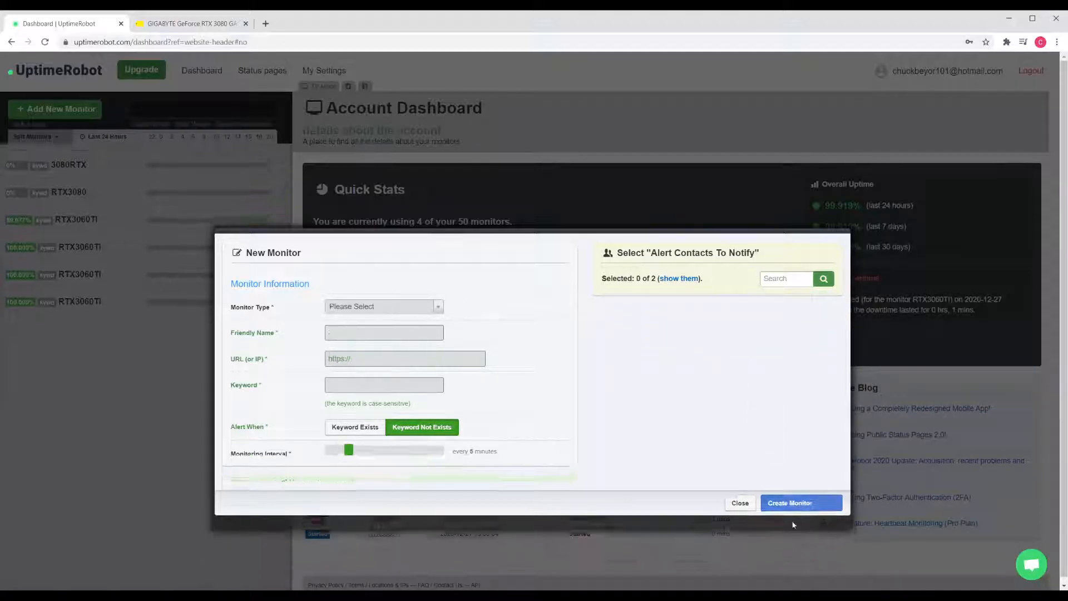
left_click(740, 503)
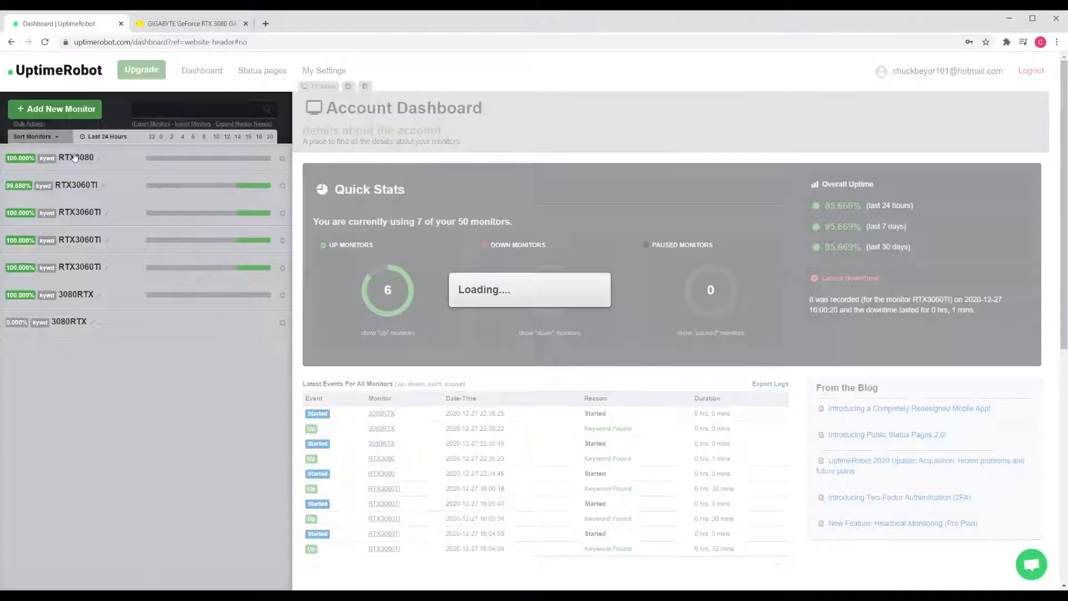
Open the RTX3080 monitor, then select the RTX3060TI monitor's 6 hrs 32 mins uptime.
left_click(78, 157)
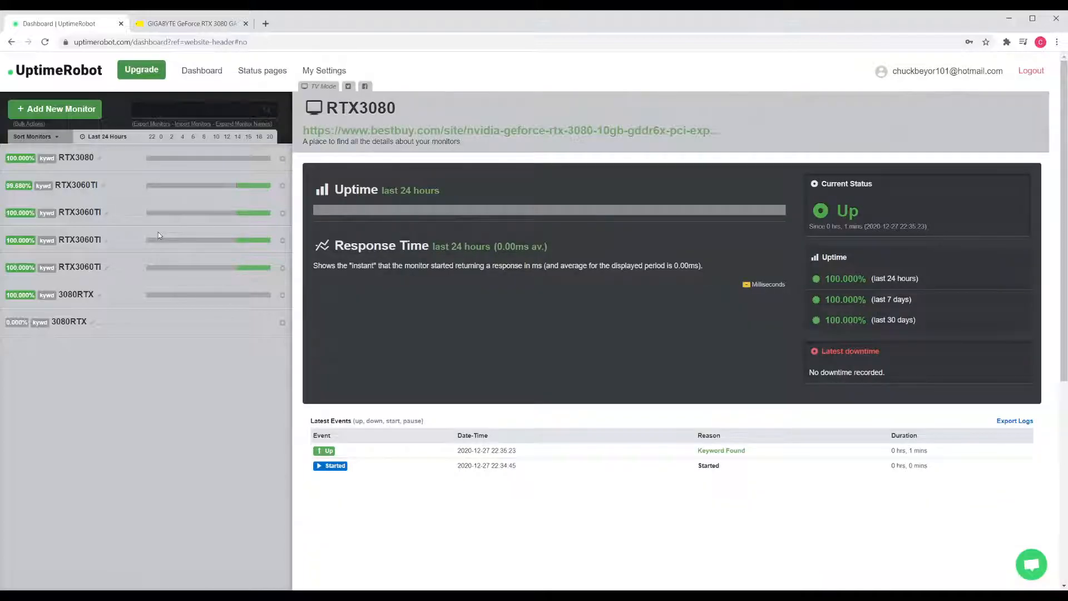
mouse_move(67, 214)
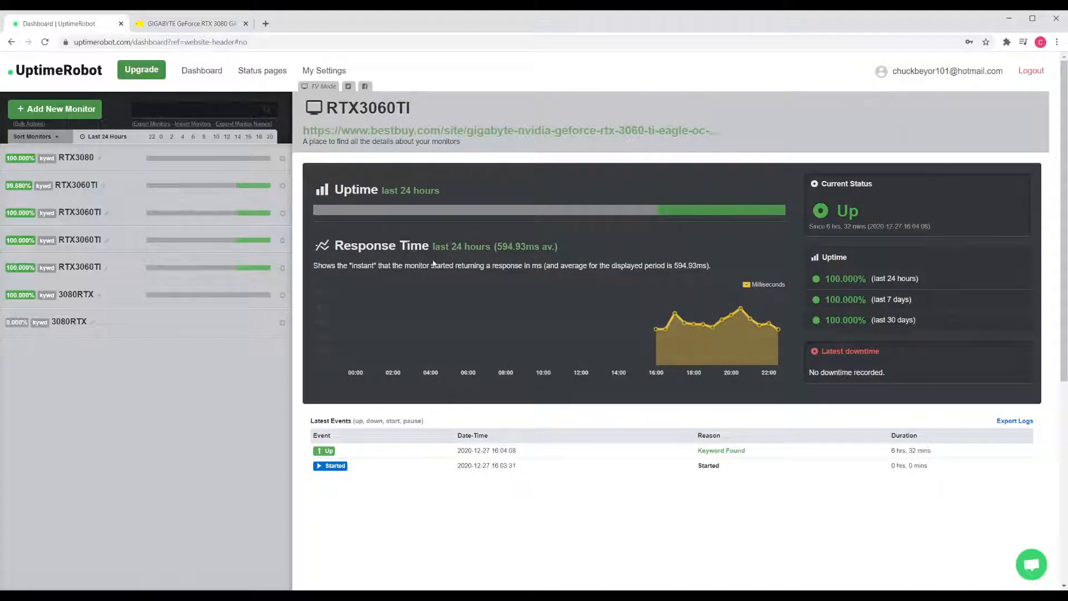
mouse_move(621, 349)
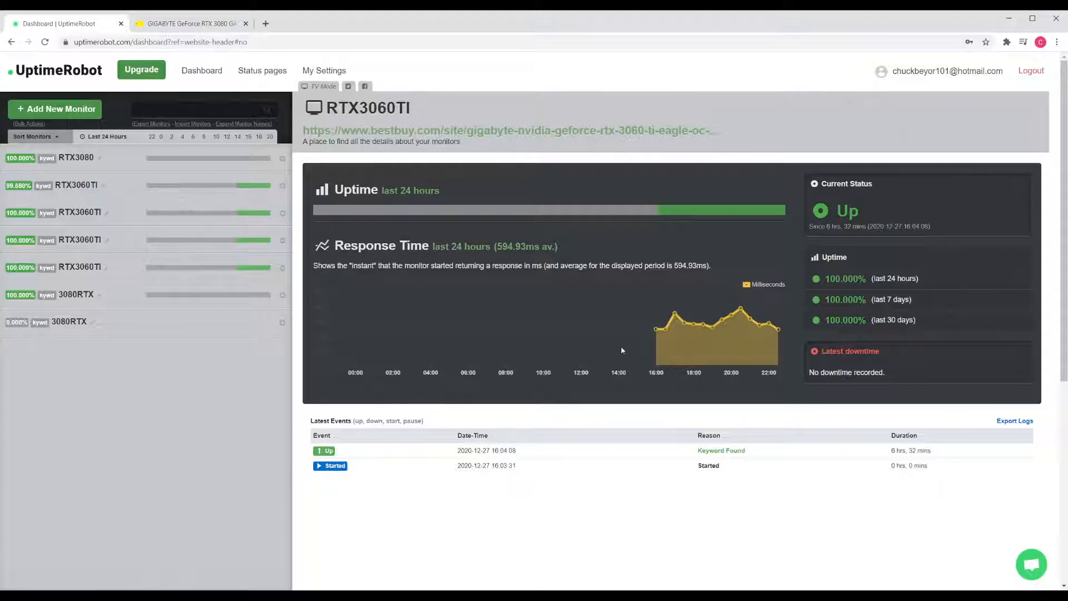
mouse_move(666, 342)
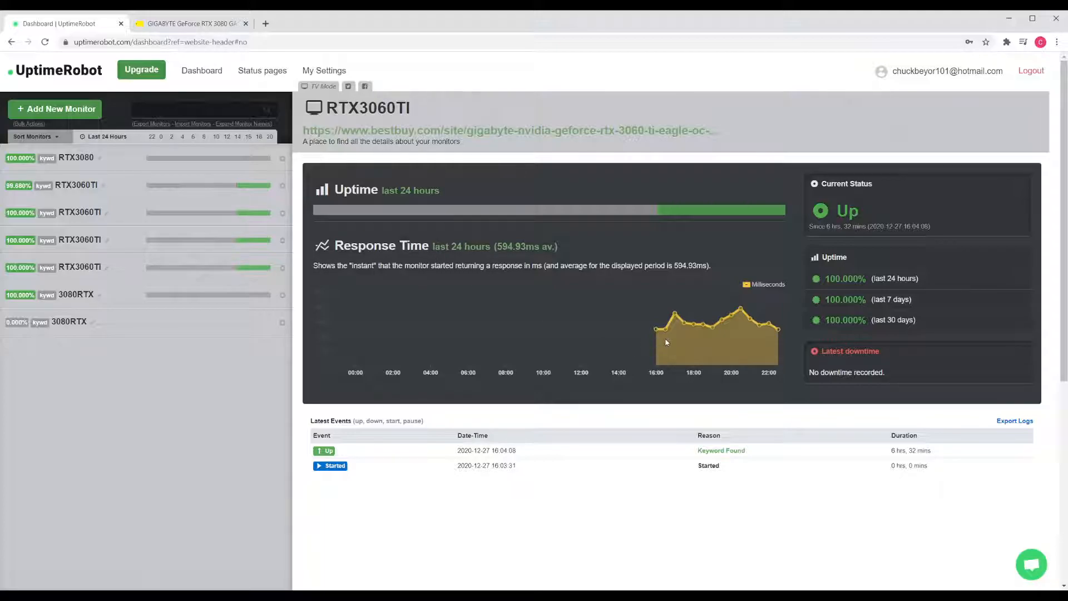
mouse_move(705, 346)
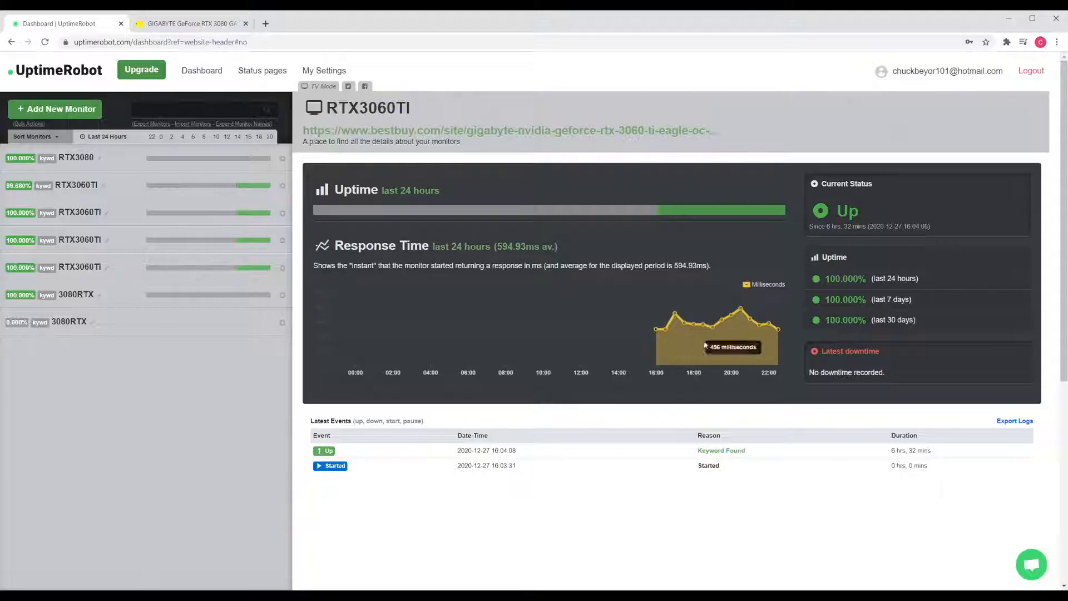
mouse_move(753, 338)
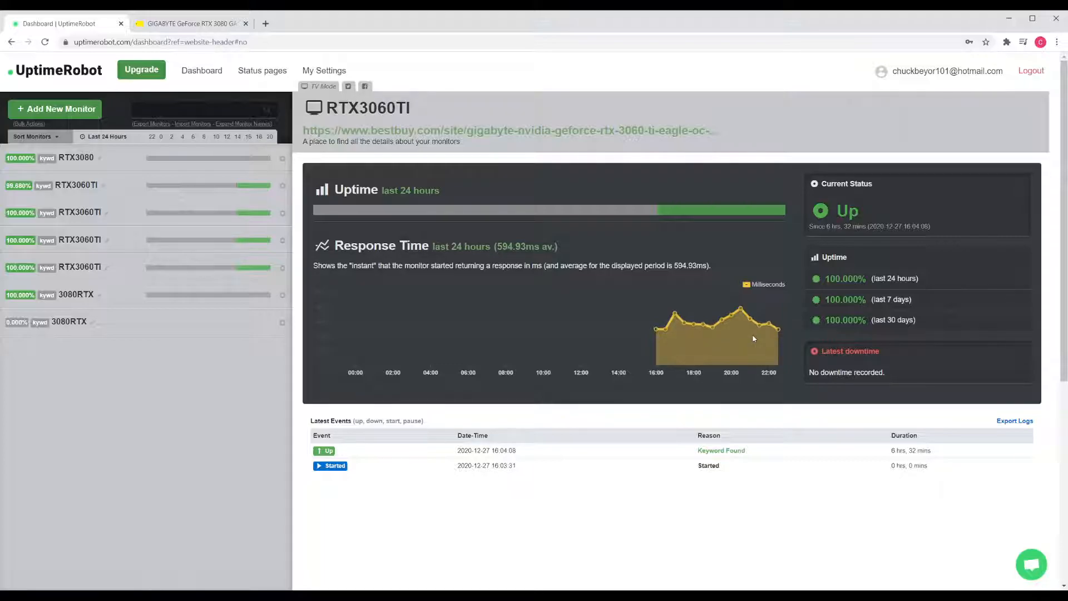
double_click(842, 225)
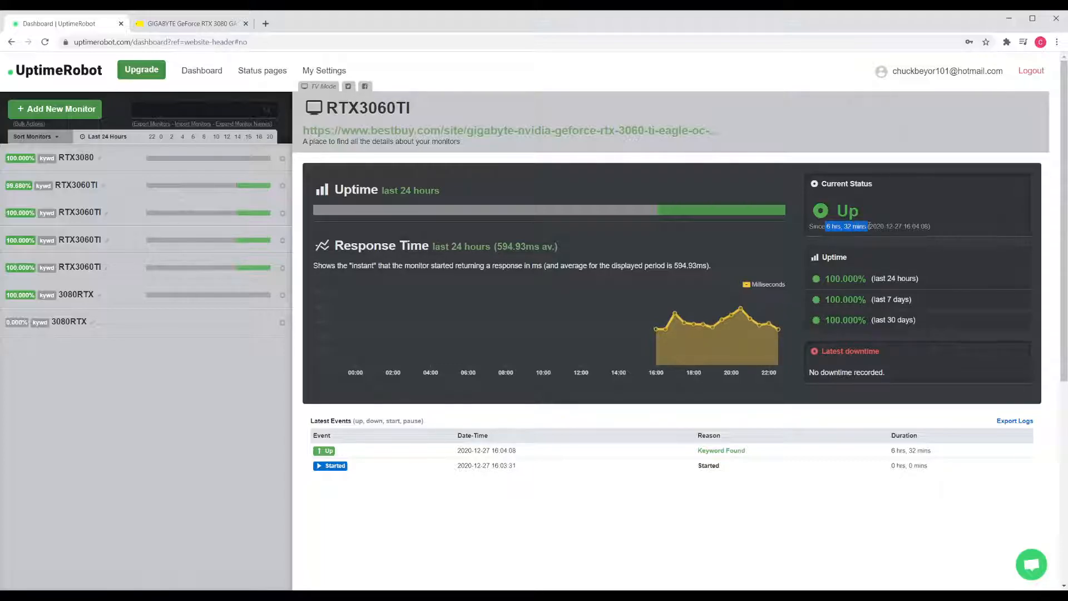
mouse_move(716, 545)
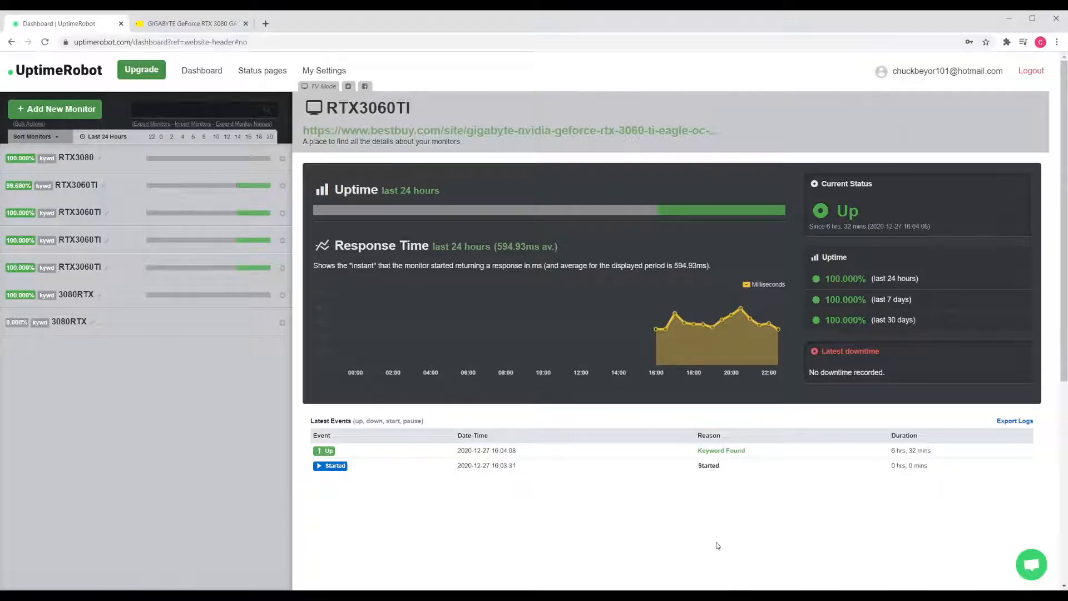